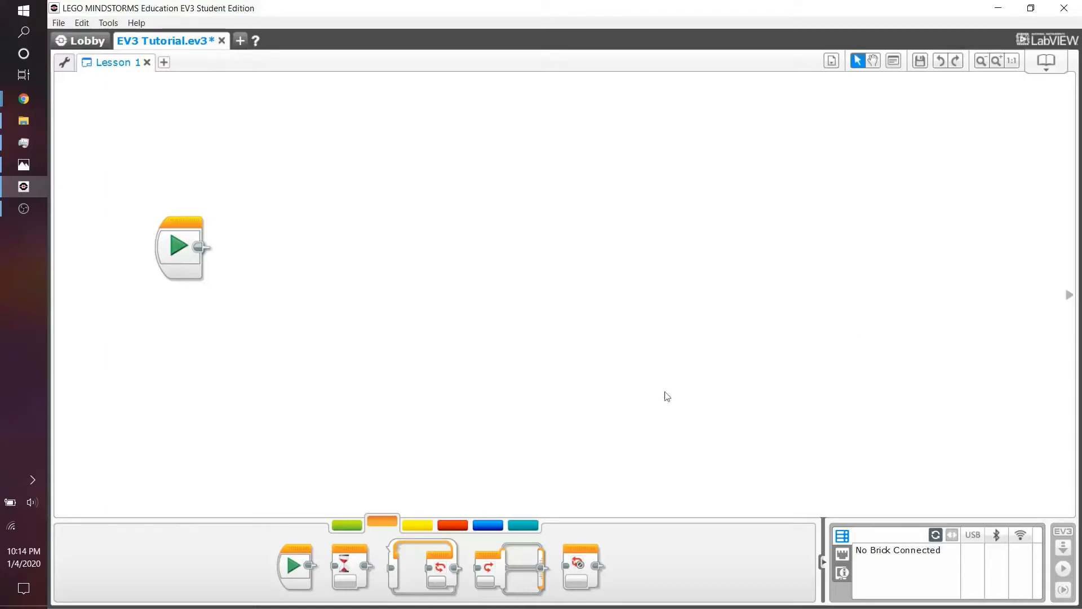
mouse_move(359, 517)
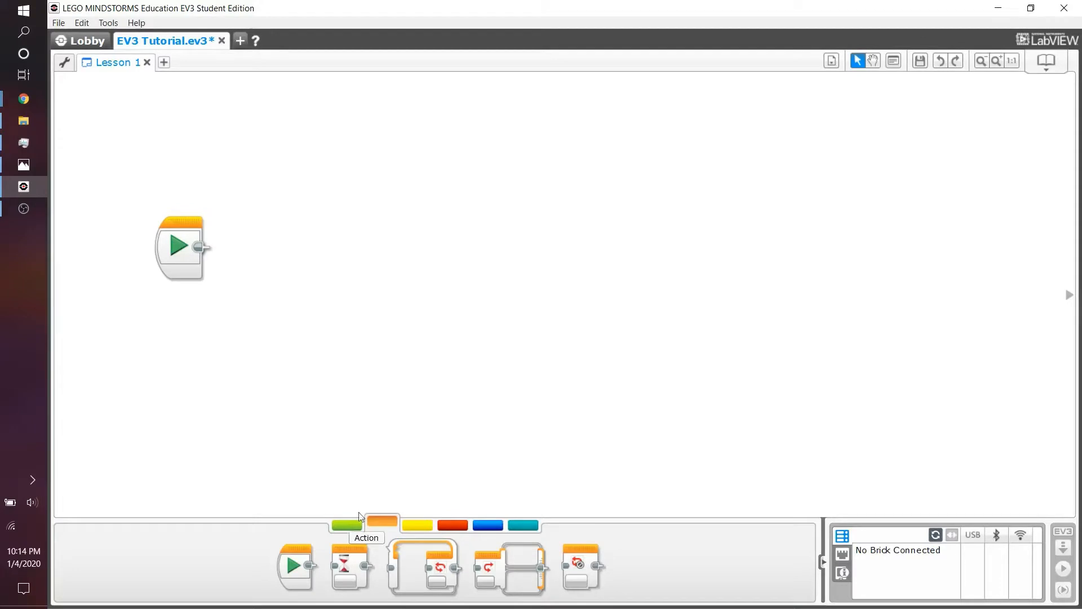
mouse_move(408, 498)
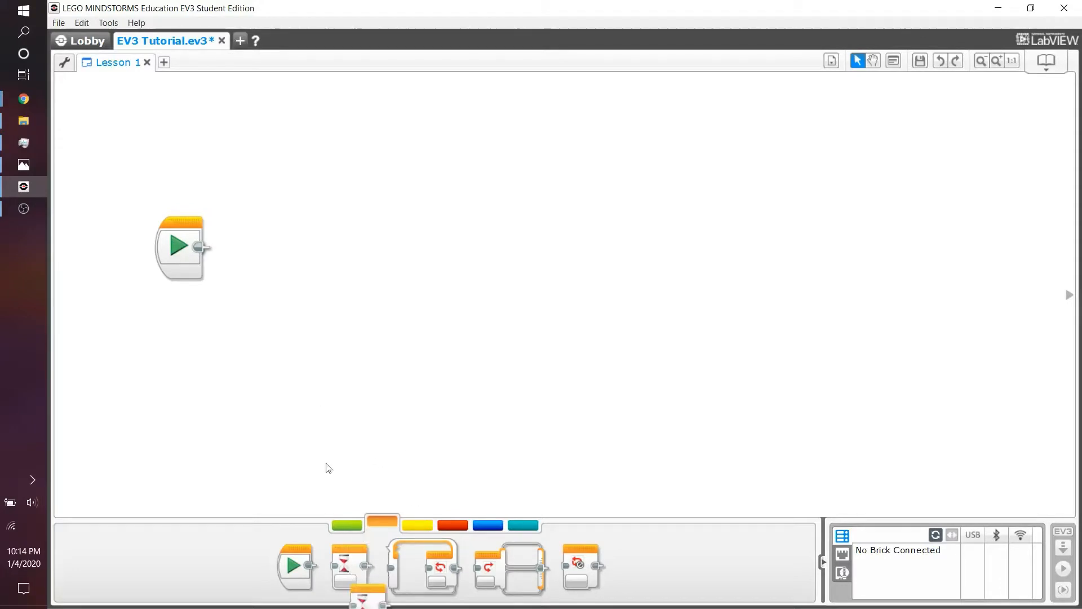
Place a Wait block on the canvas and bring up the yellow Sensor palette.
left_click_drag(348, 570, 325, 256)
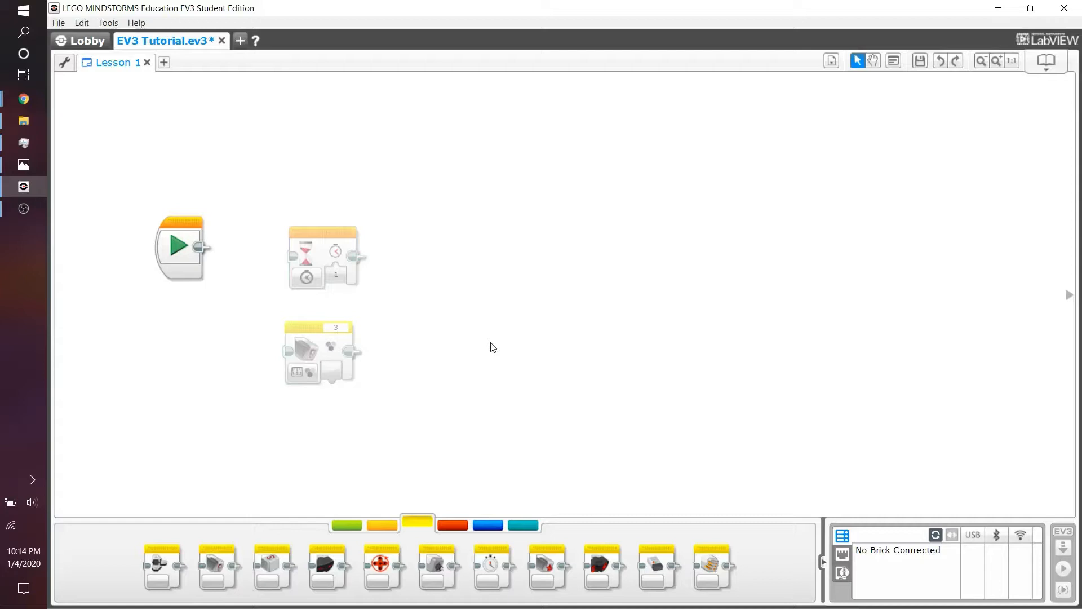
left_click(178, 246)
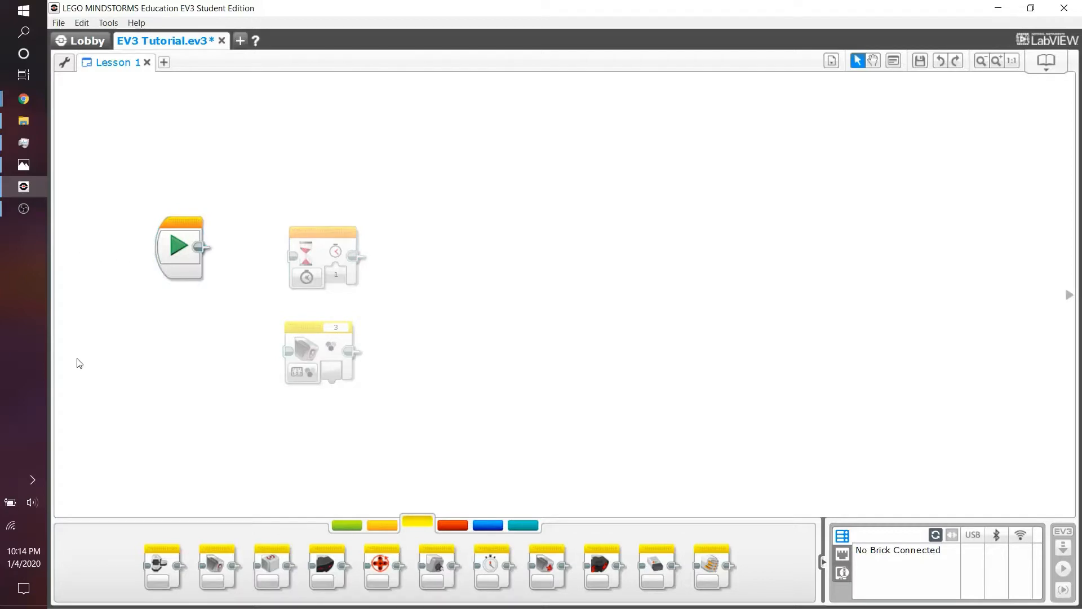
mouse_move(931, 456)
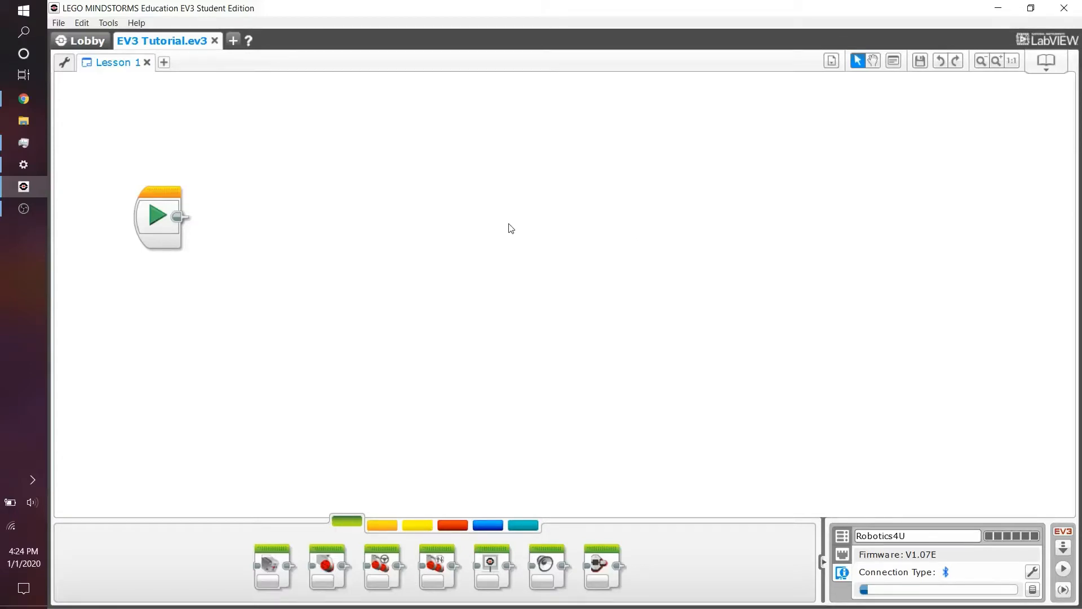
mouse_move(511, 240)
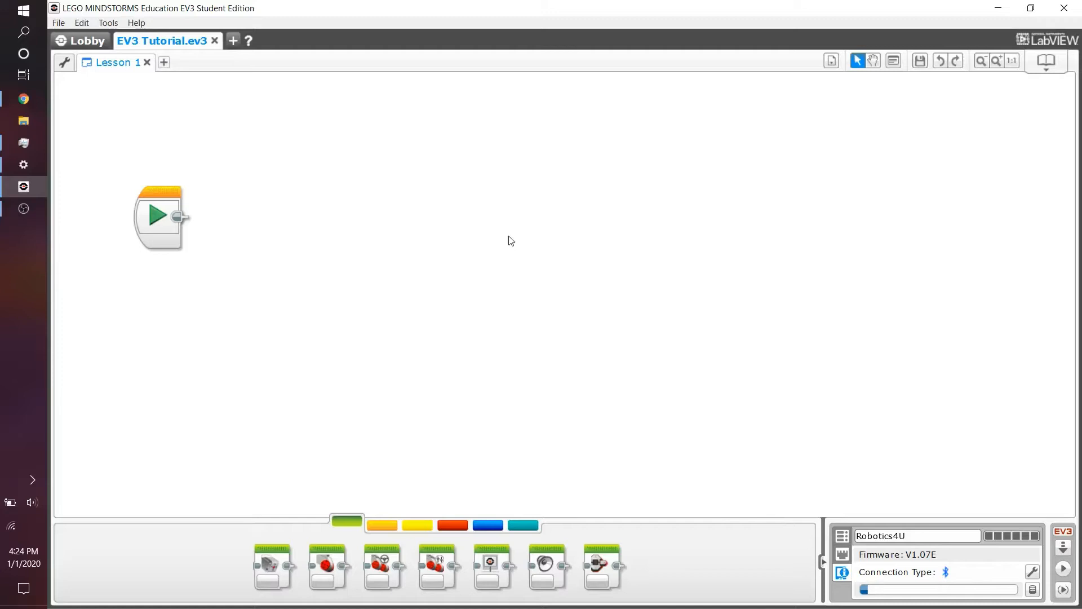
mouse_move(842, 538)
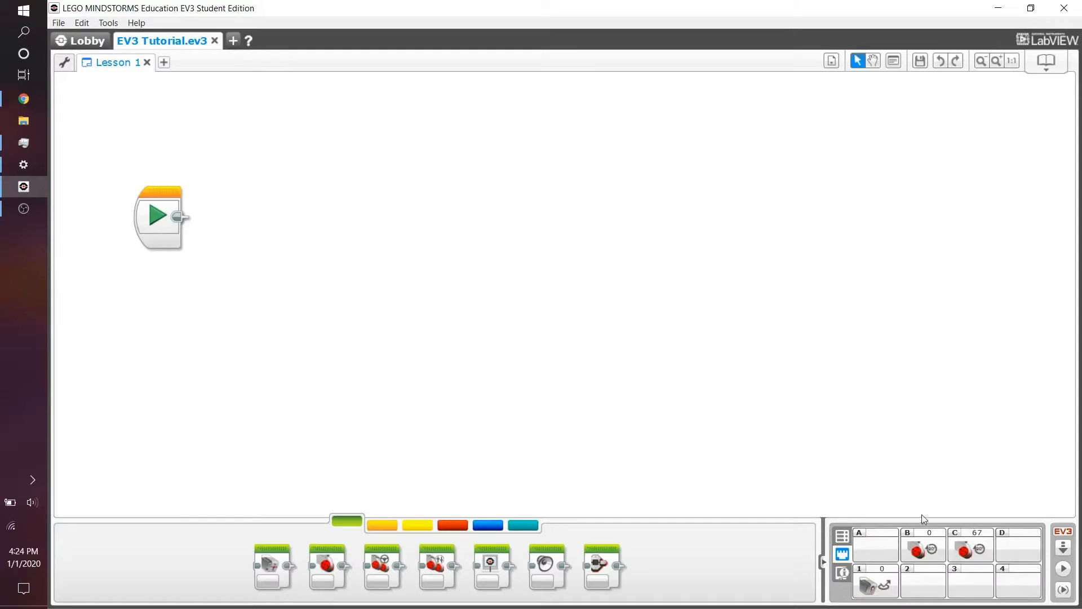
mouse_move(845, 418)
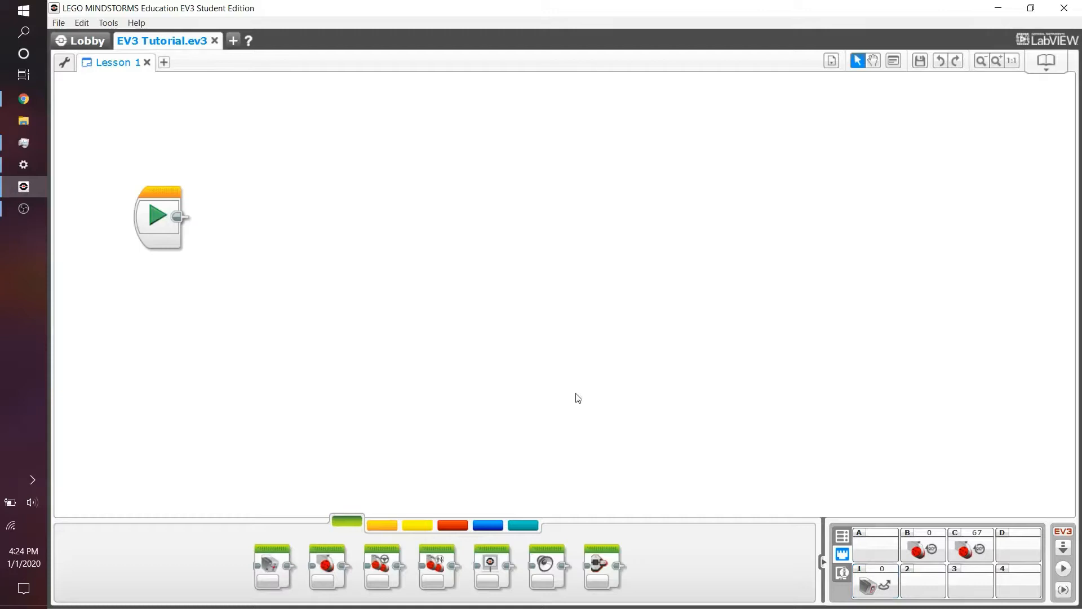
mouse_move(891, 398)
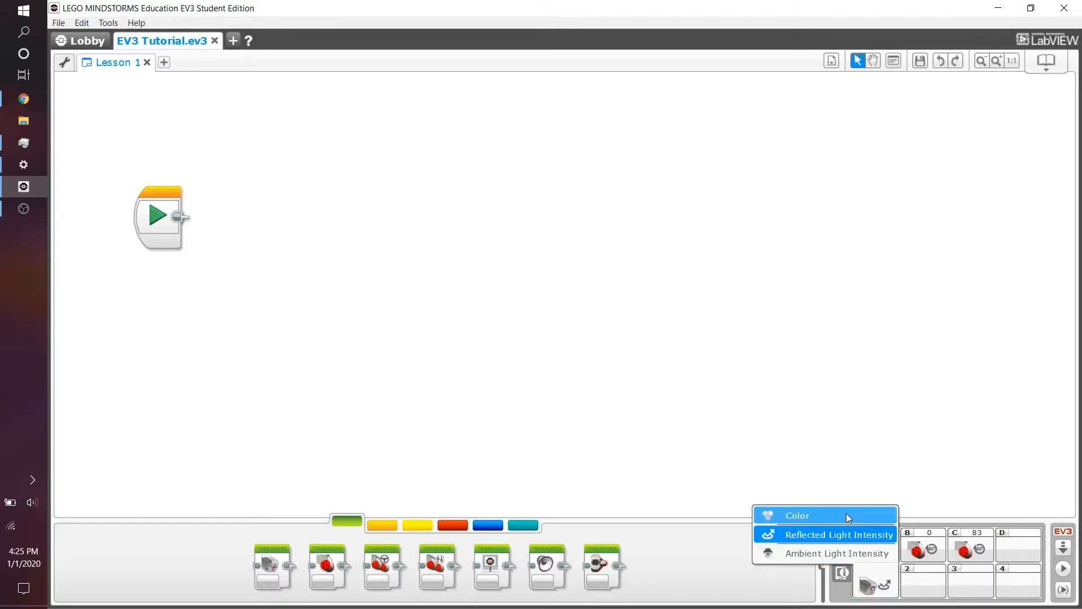
mouse_move(837, 553)
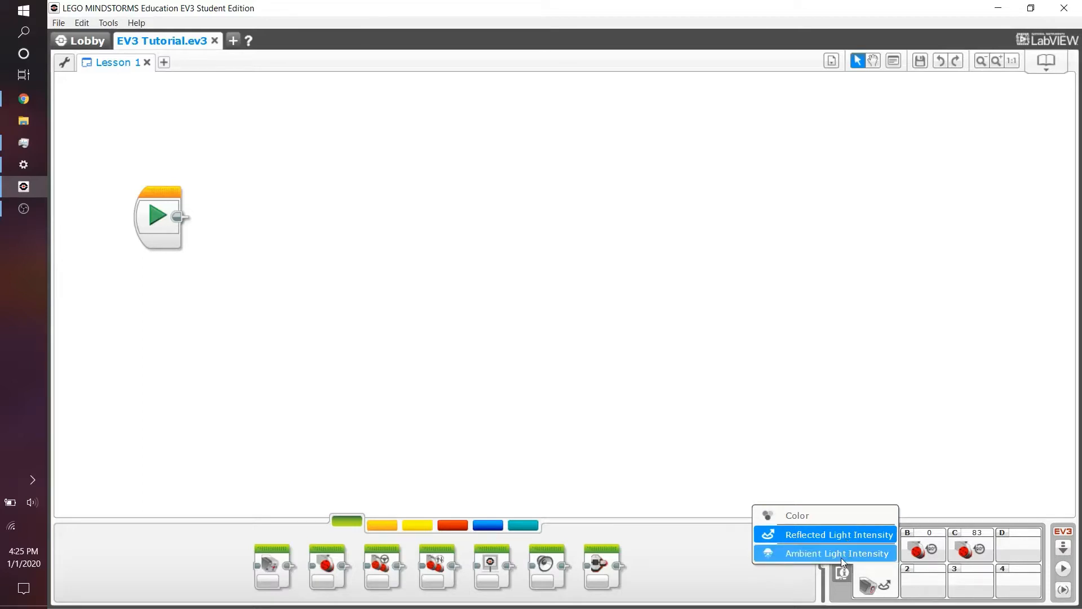
mouse_move(840, 535)
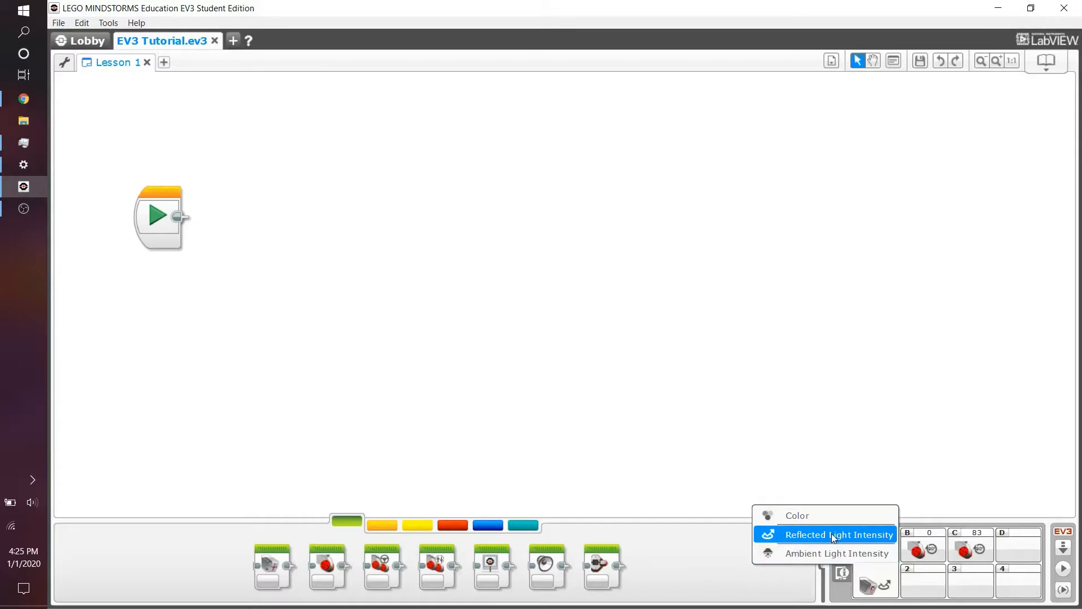
Switch the port 1 sensor's Port View readout to Reflected Light Intensity.
left_click(837, 535)
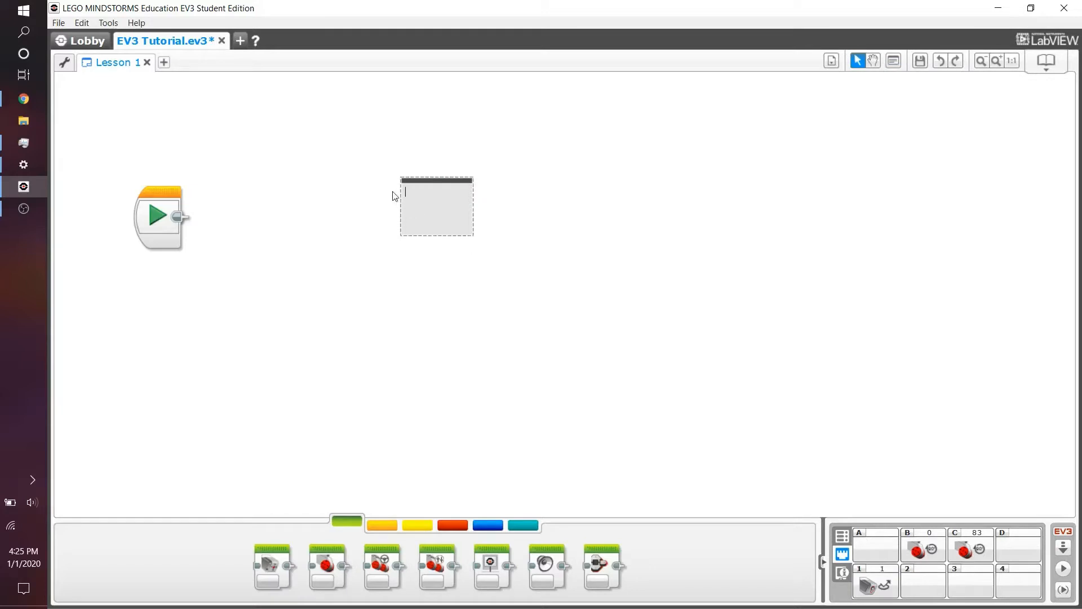
Write 'Low: 5-6' and 'High: ~80' in the canvas comment.
type("Low:")
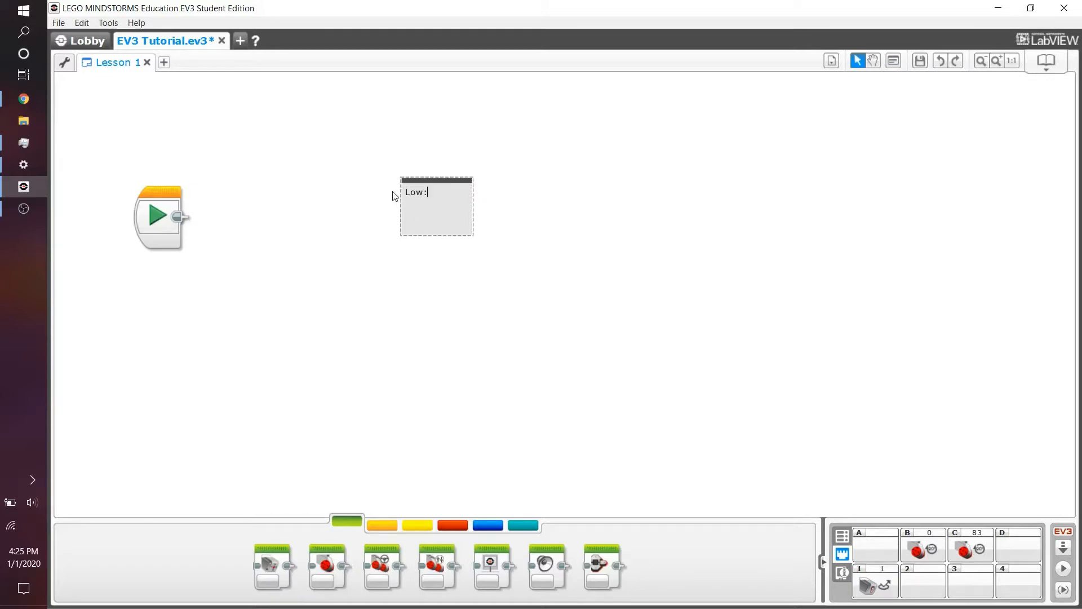
type("5-6")
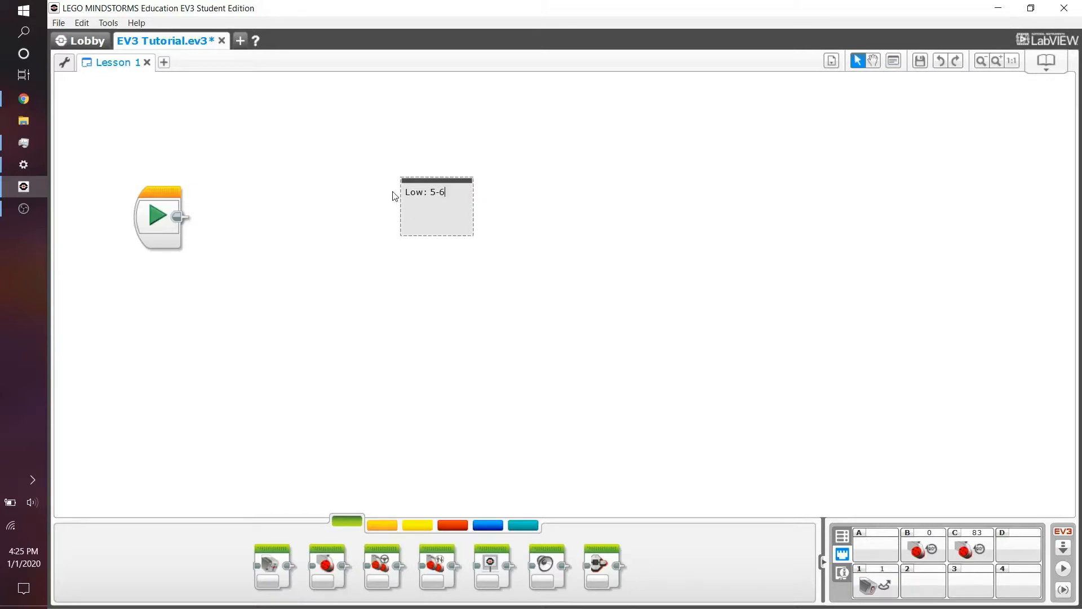
type("High:")
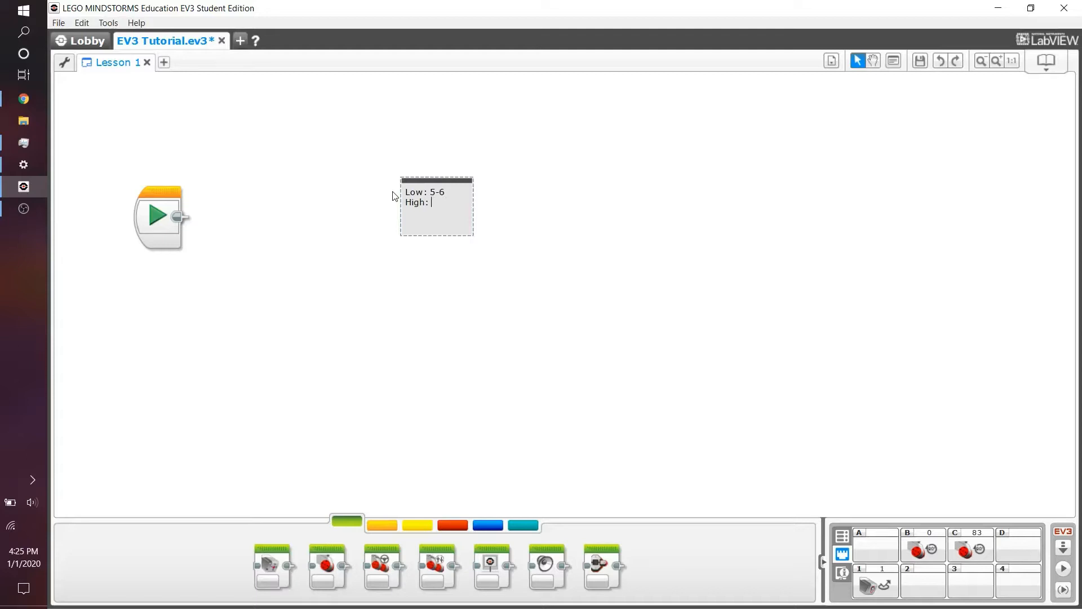
type("~")
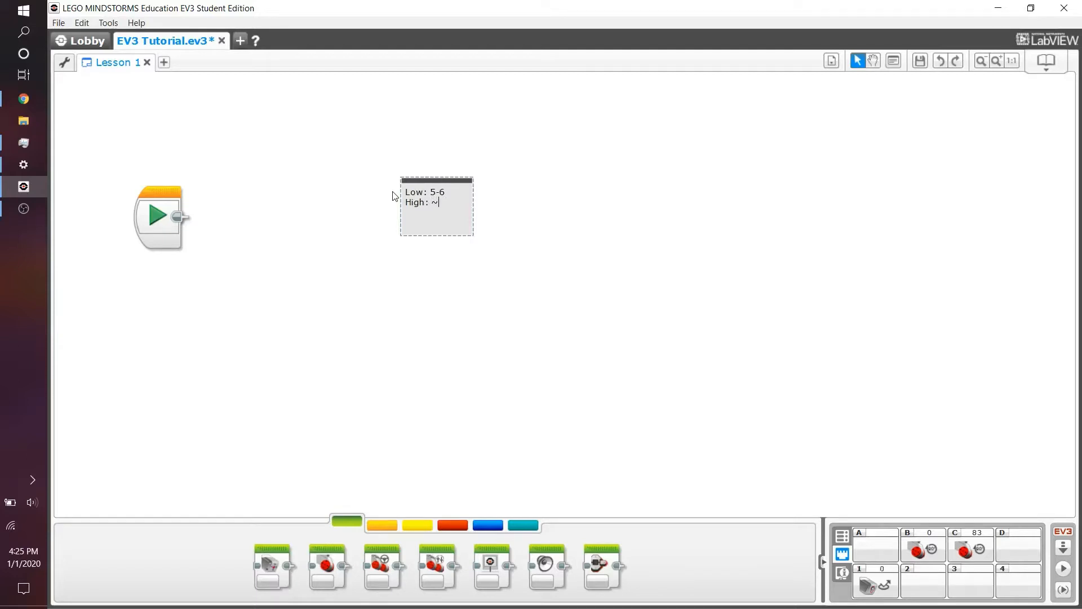
type("80")
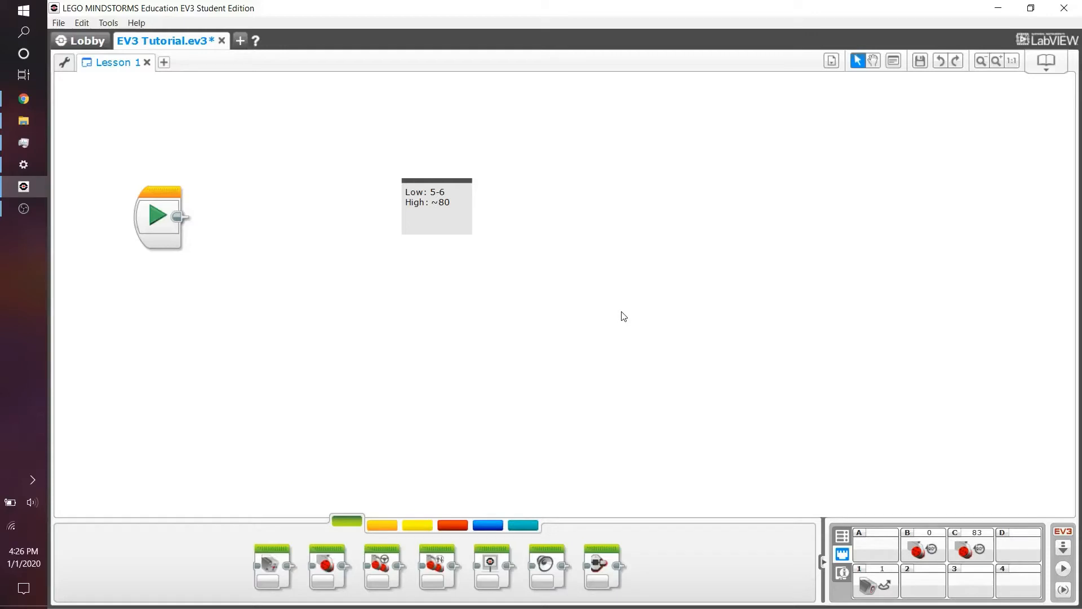
mouse_move(613, 298)
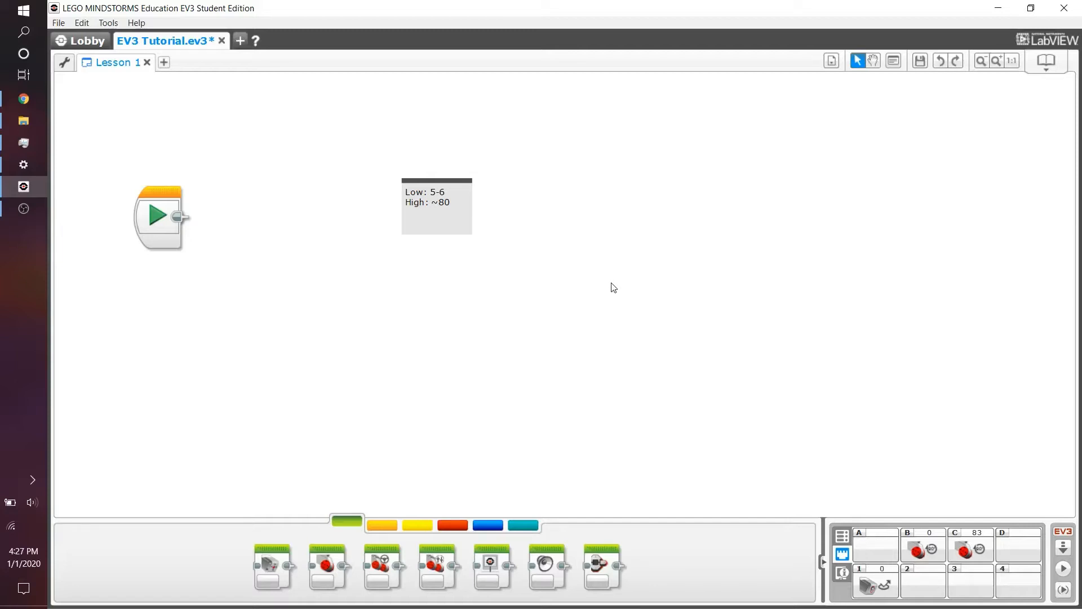
mouse_move(611, 287)
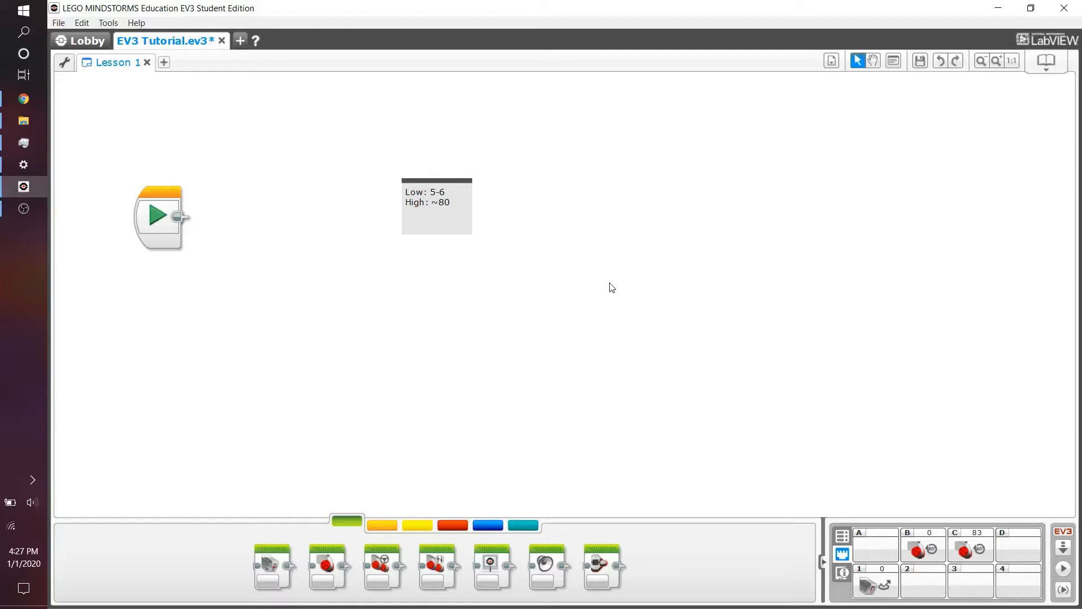
mouse_move(467, 164)
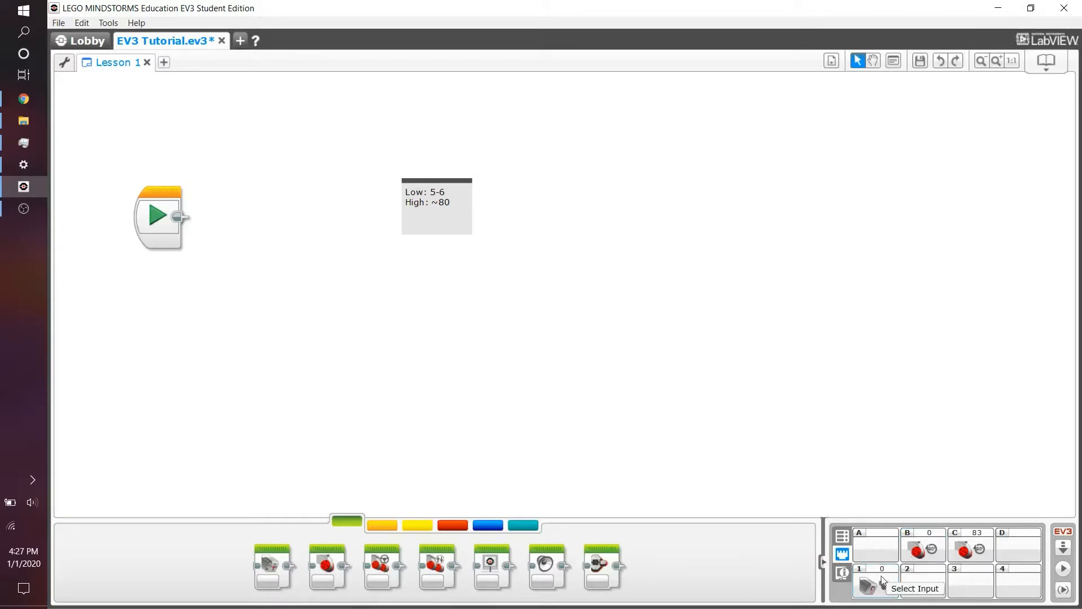
mouse_move(538, 344)
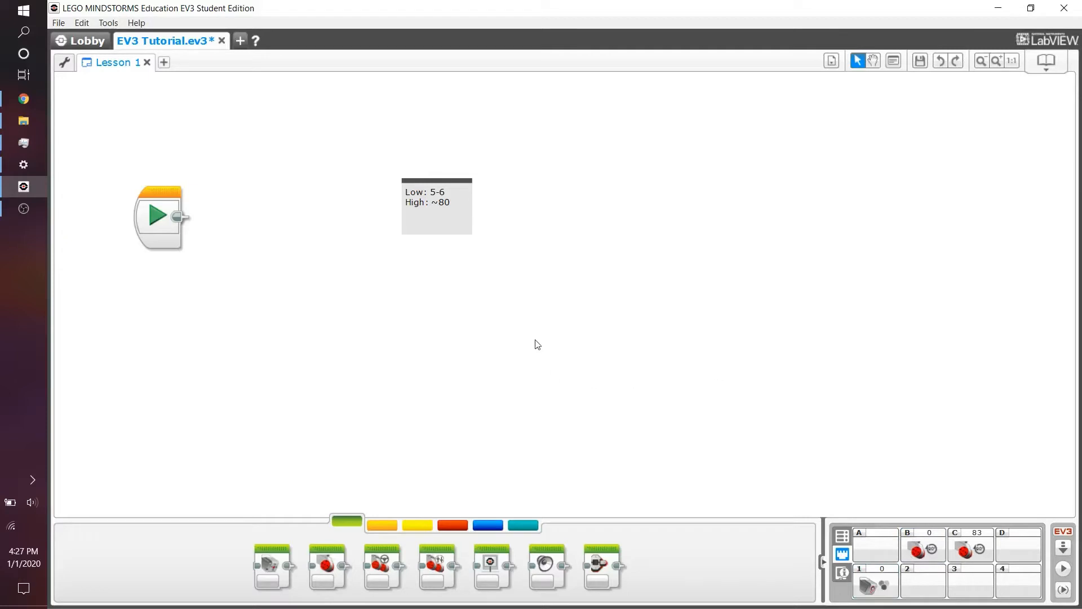
mouse_move(546, 354)
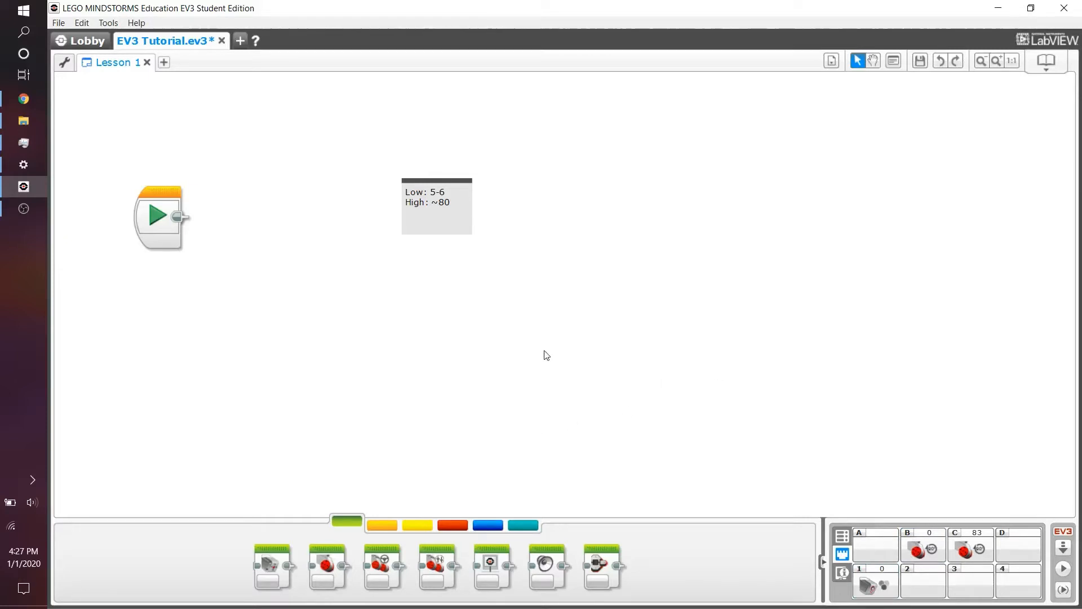
mouse_move(494, 382)
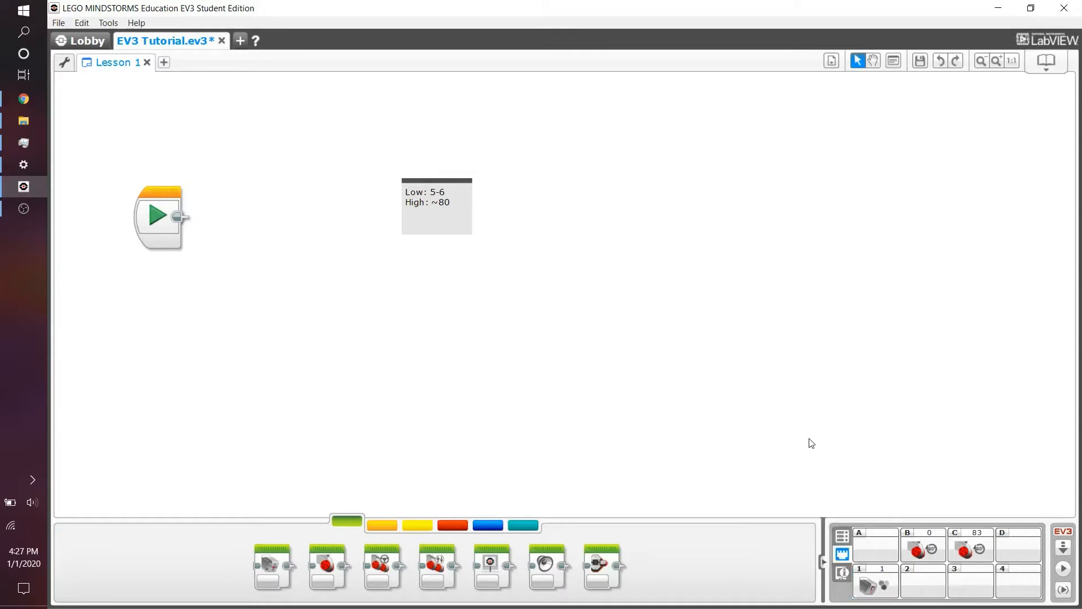
mouse_move(616, 385)
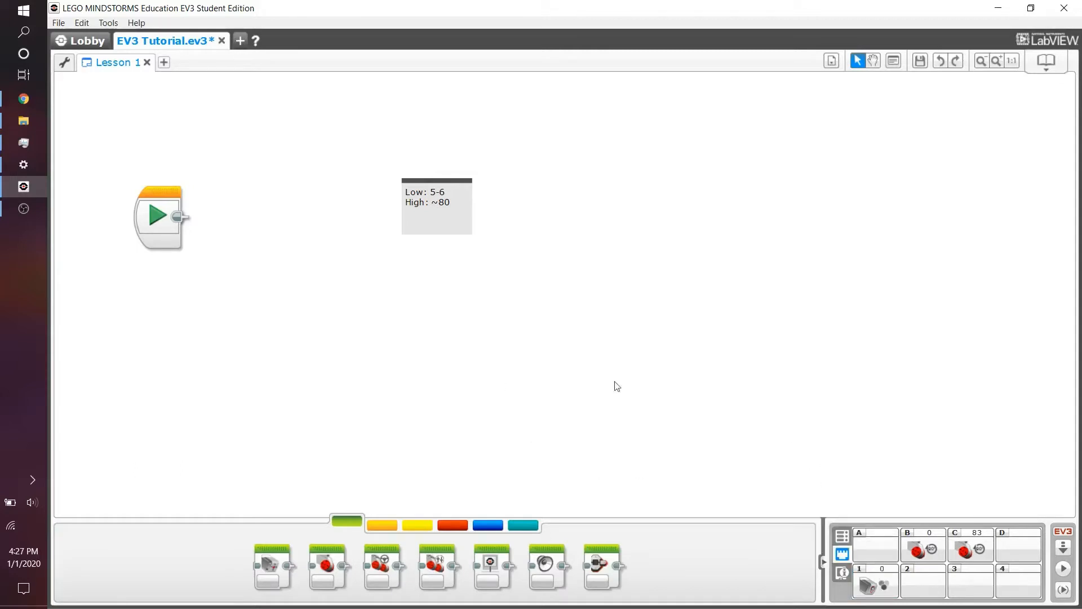
left_click(875, 585)
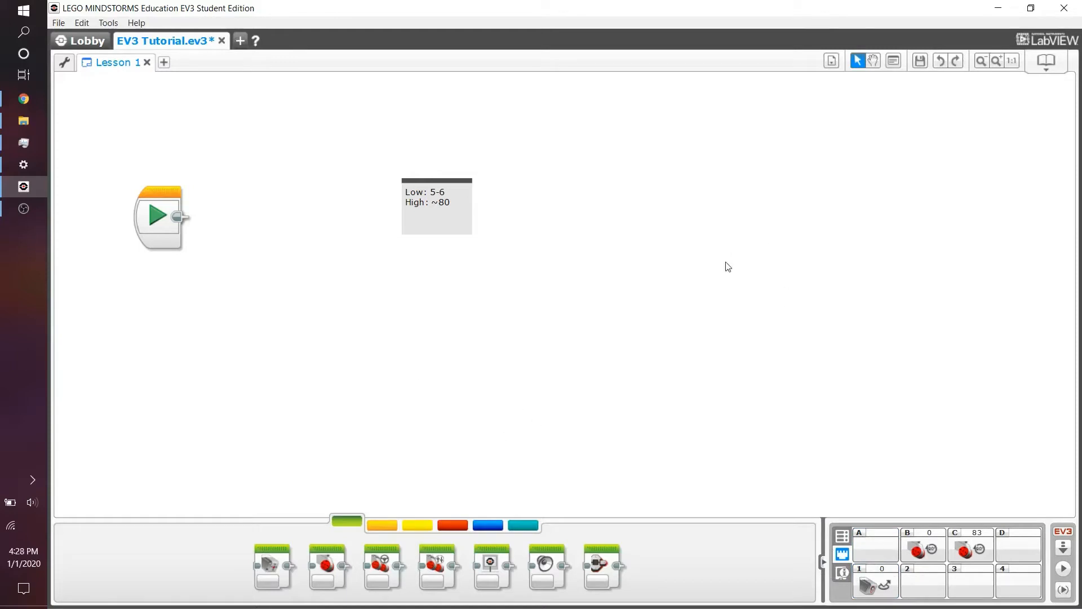
Drag the Low/High comment up to sit just above the Start block.
left_click_drag(437, 206, 147, 148)
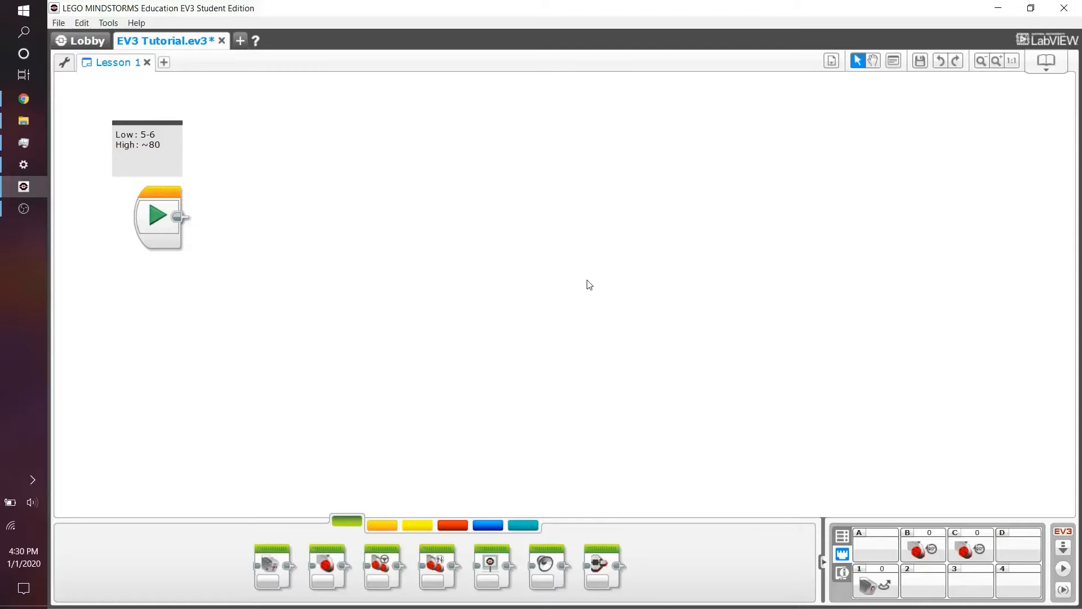
mouse_move(475, 316)
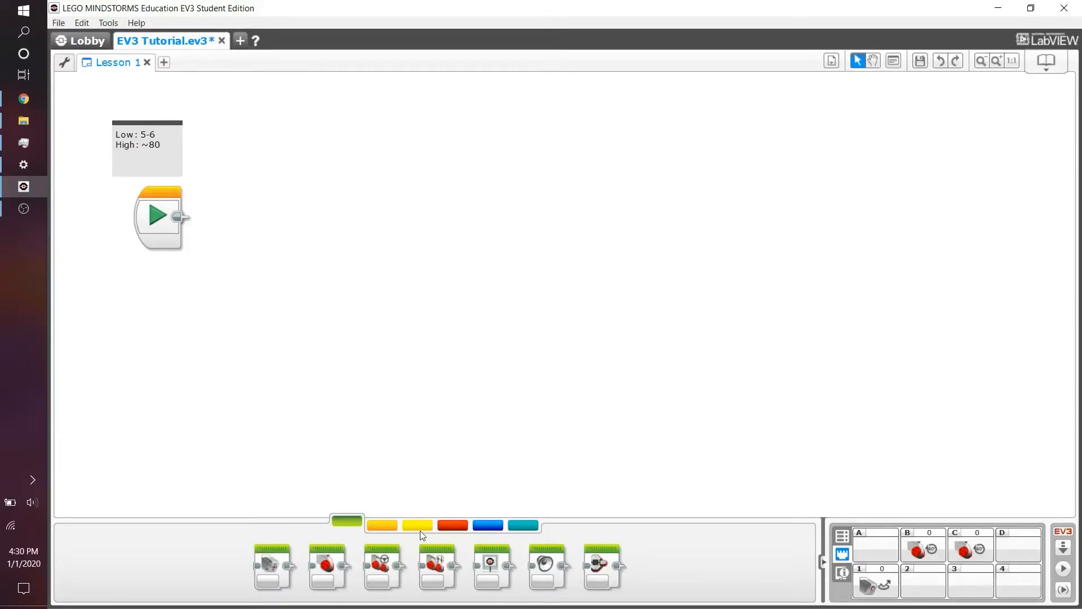
Attach a port 1 Color Sensor block after Start, set to Measure Reflected Light Intensity.
left_click(417, 526)
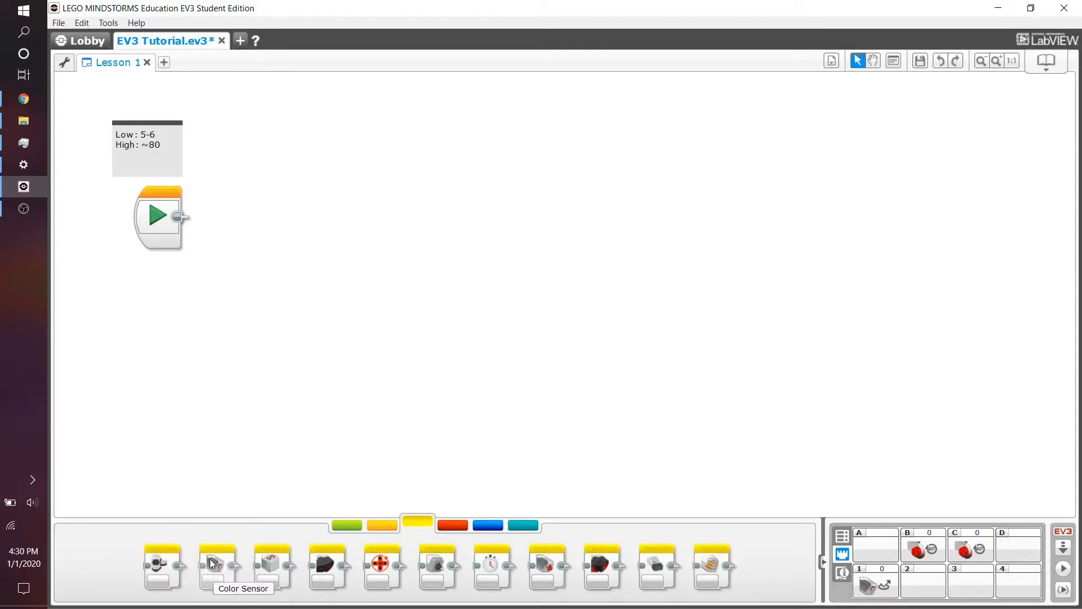
left_click_drag(216, 566, 262, 228)
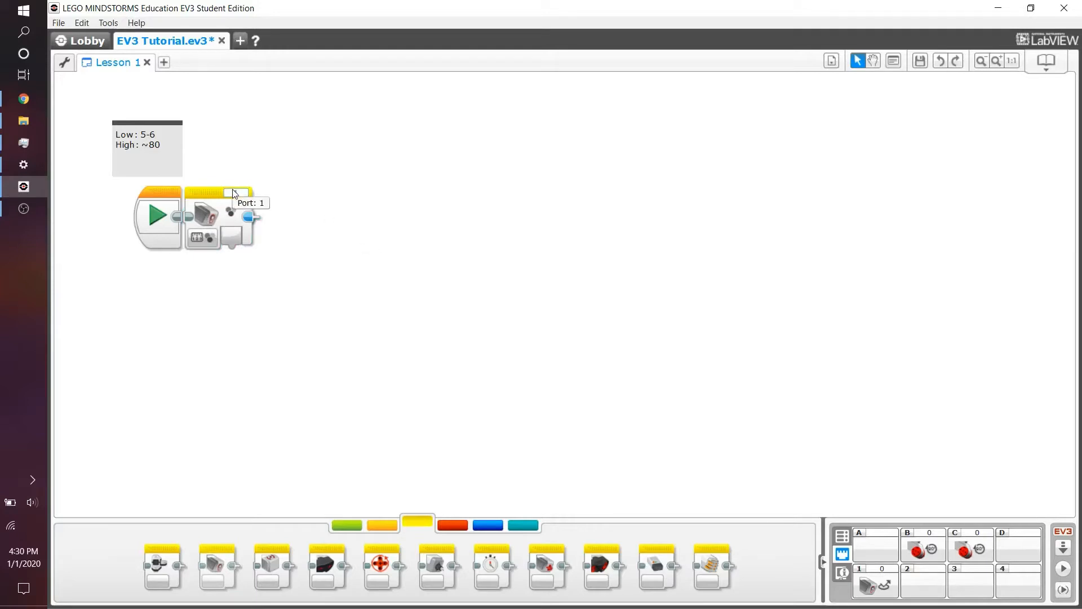
left_click(202, 237)
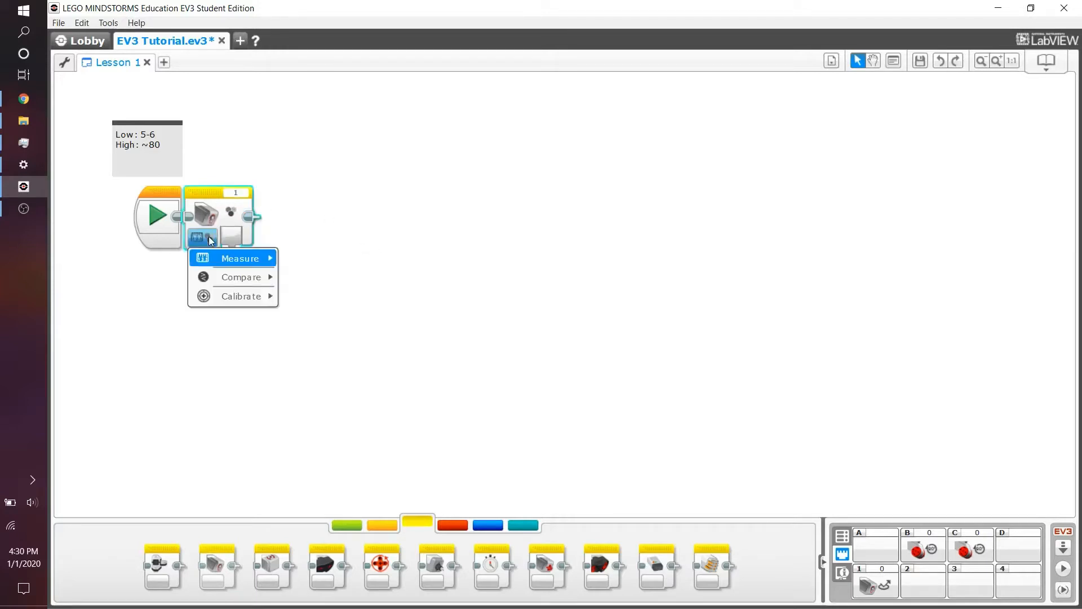
left_click(240, 258)
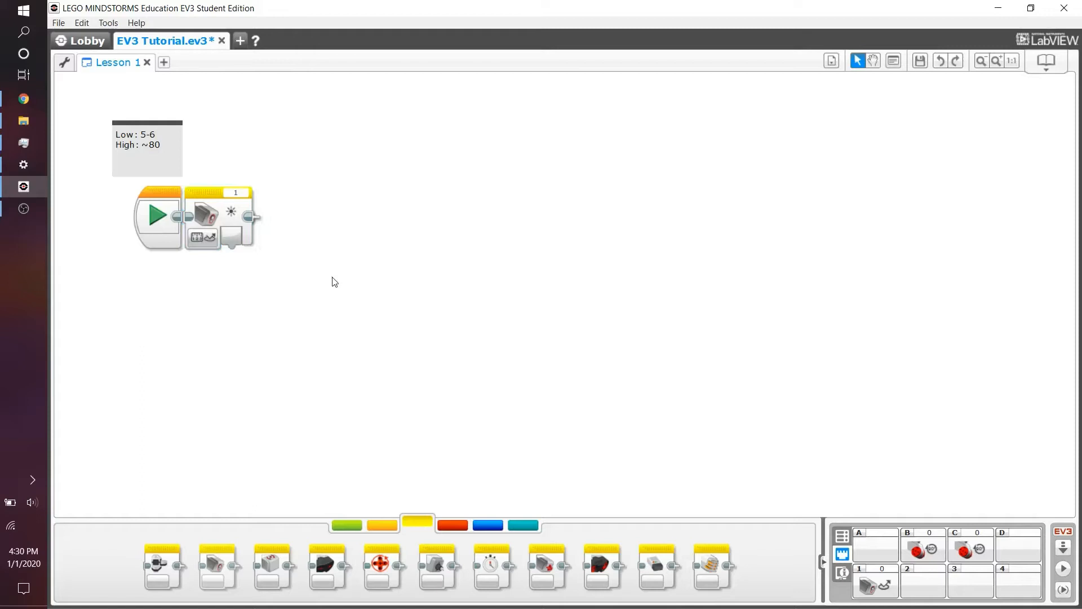
mouse_move(365, 296)
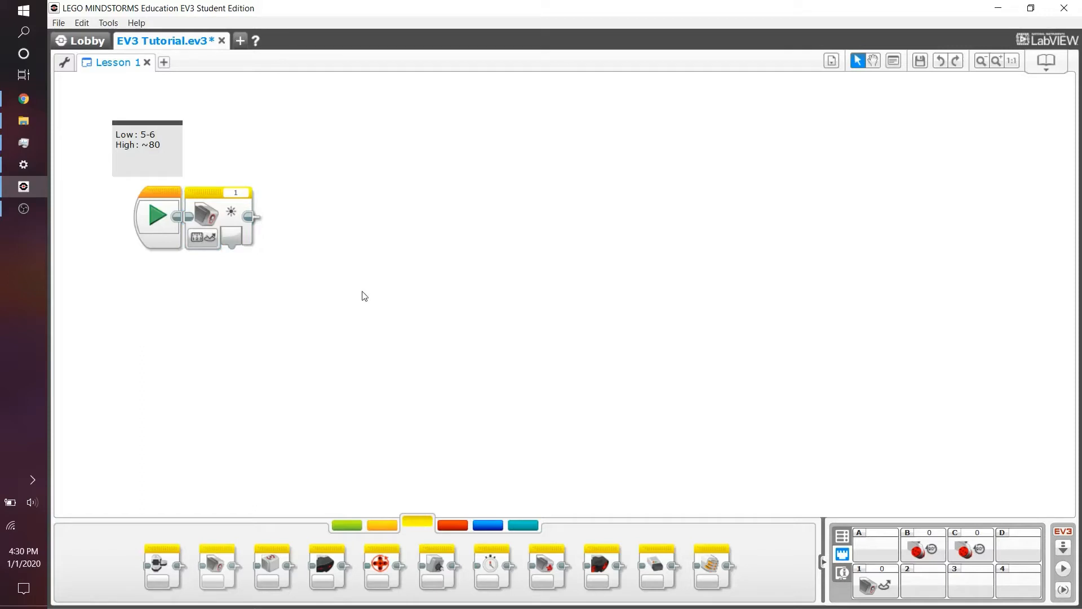
mouse_move(231, 212)
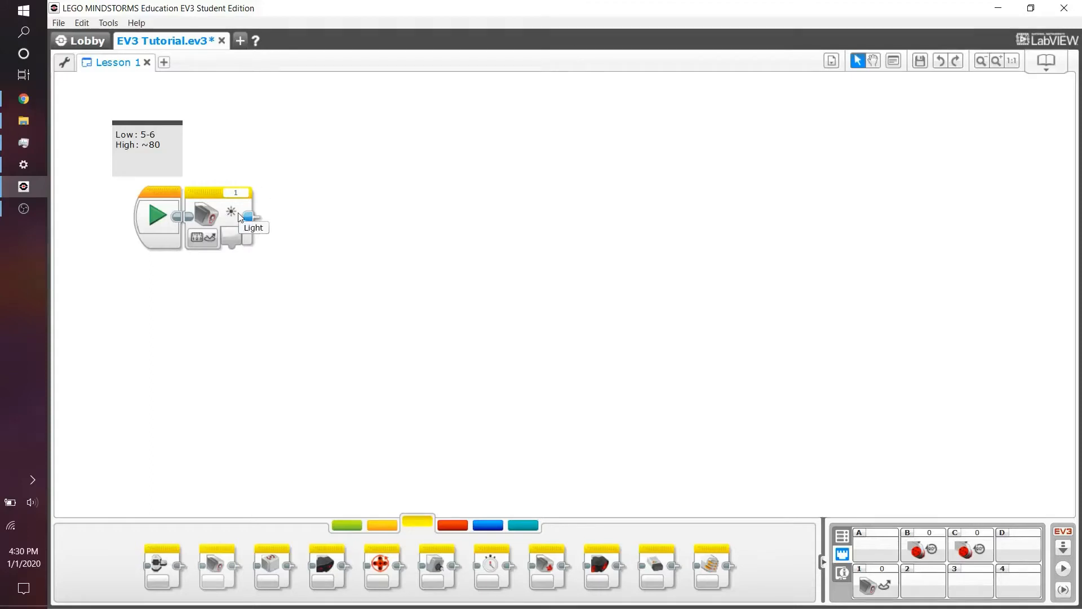
mouse_move(214, 164)
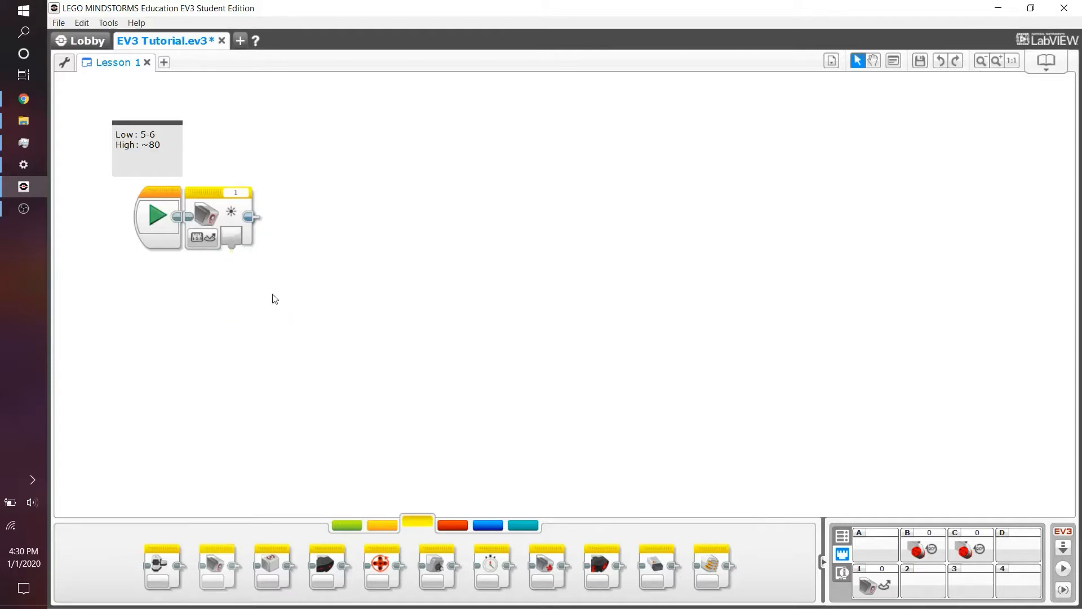
mouse_move(680, 422)
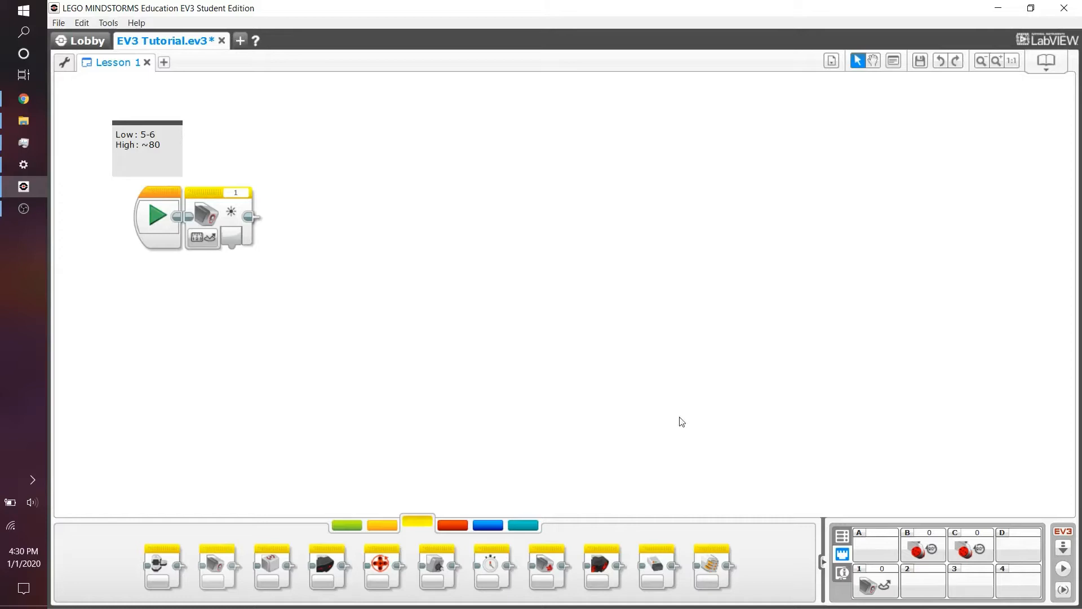
mouse_move(871, 585)
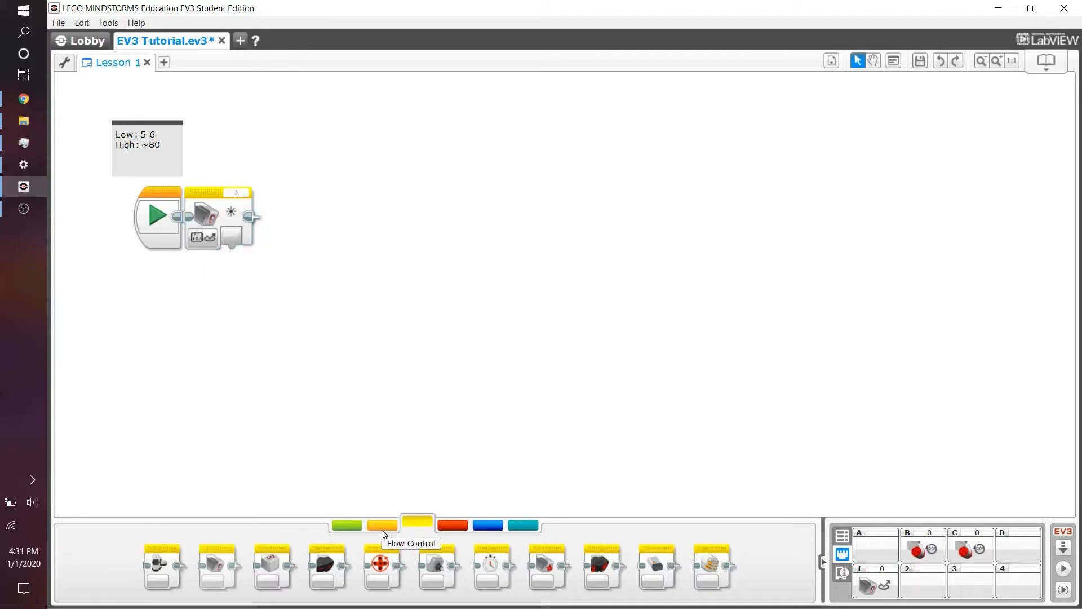
Wire the Color Sensor's light reading into the port-B Large Motor block's power input.
left_click(347, 525)
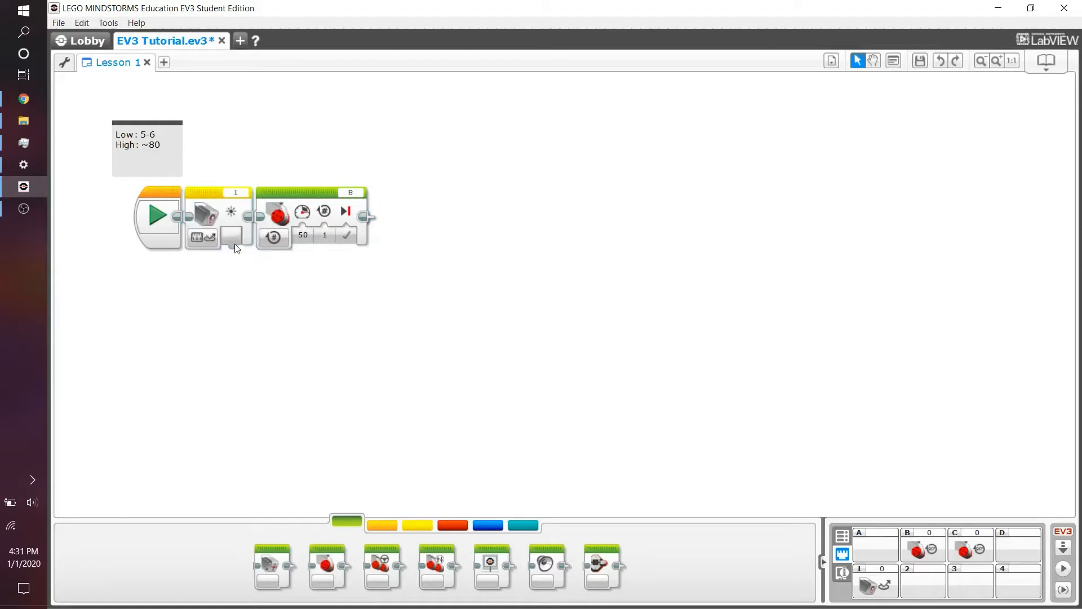
left_click_drag(230, 249, 307, 332)
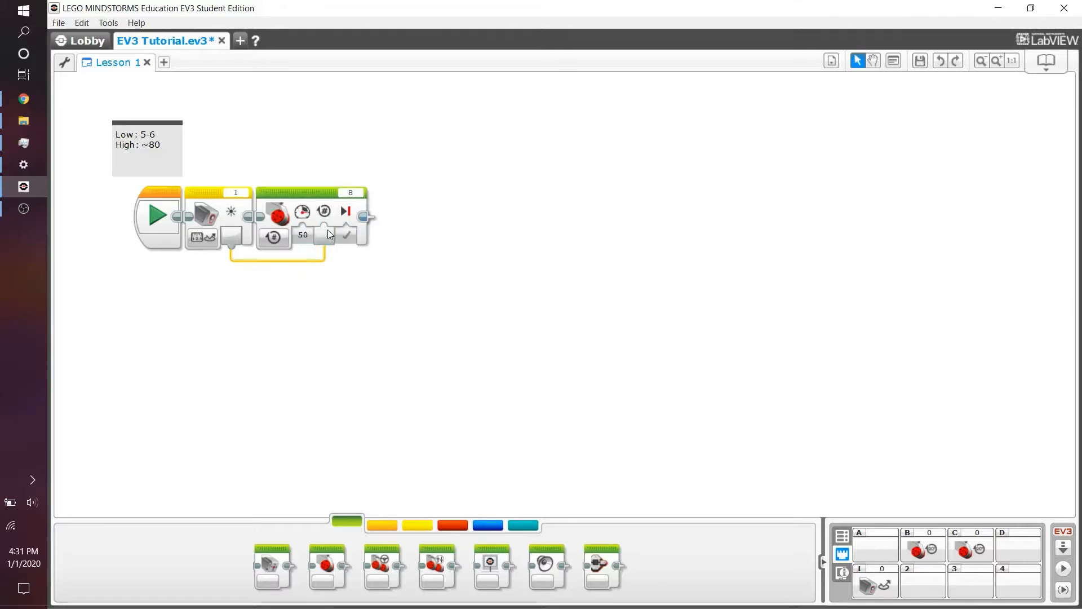
mouse_move(325, 238)
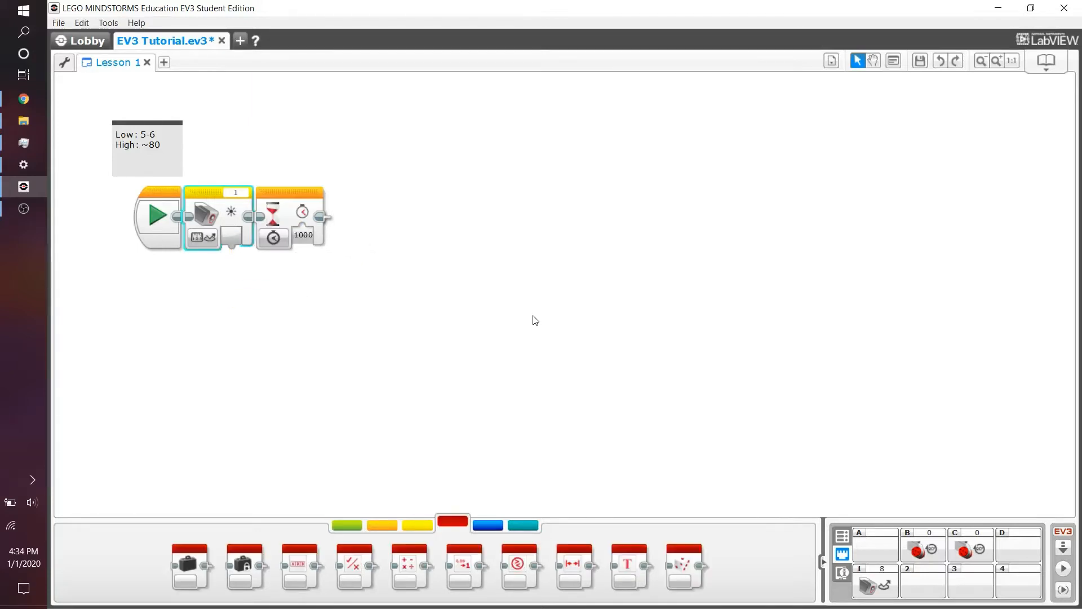
Set the Color Sensor block to Compare Reflected Light Intensity against threshold 50.
left_click(202, 237)
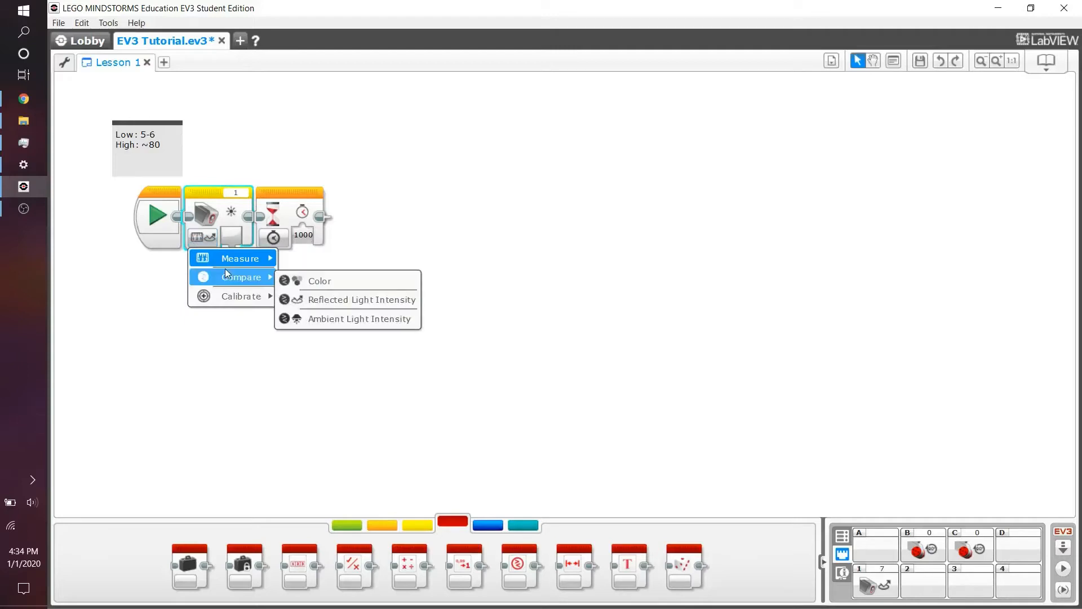
mouse_move(338, 303)
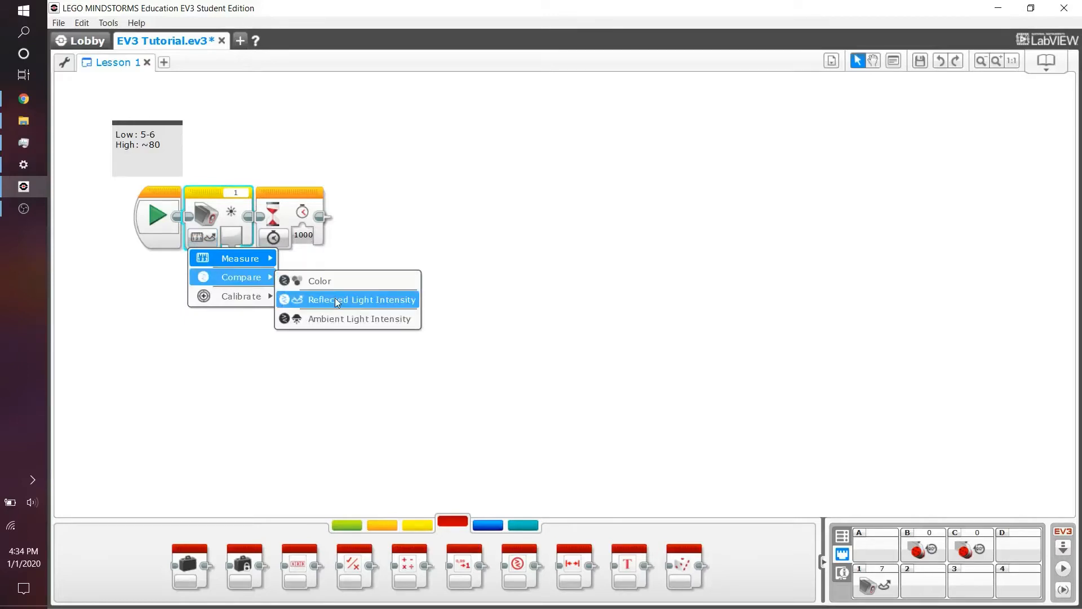
left_click(362, 299)
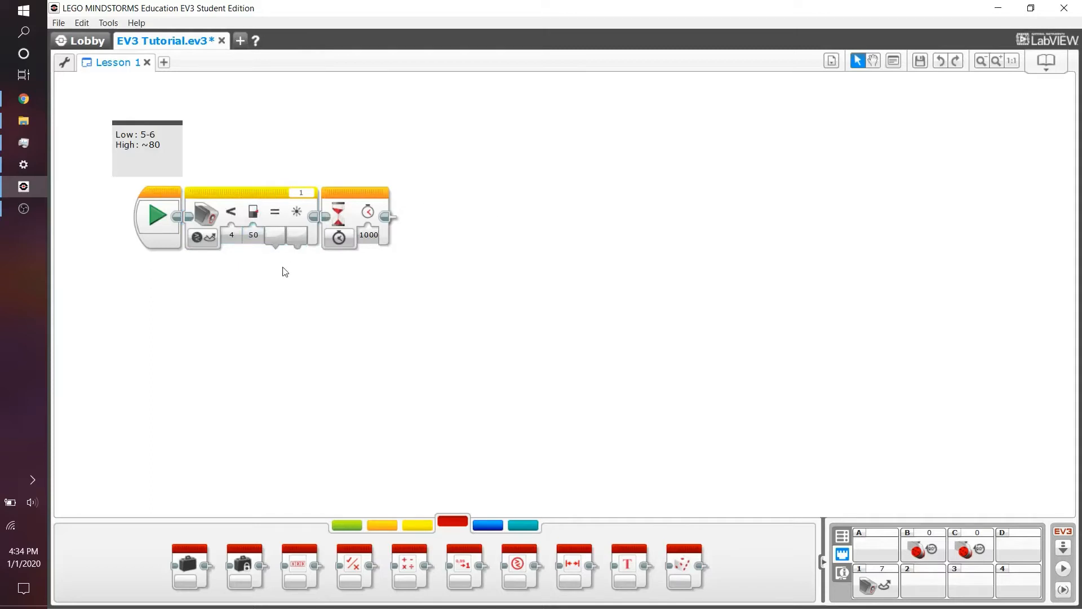
mouse_move(296, 212)
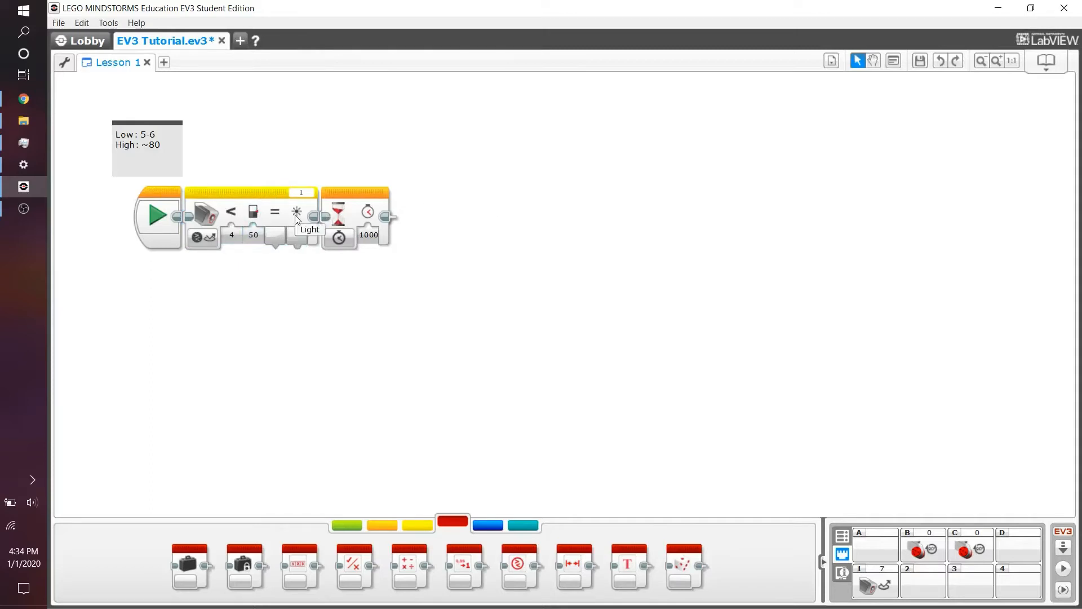
left_click_drag(297, 212, 301, 321)
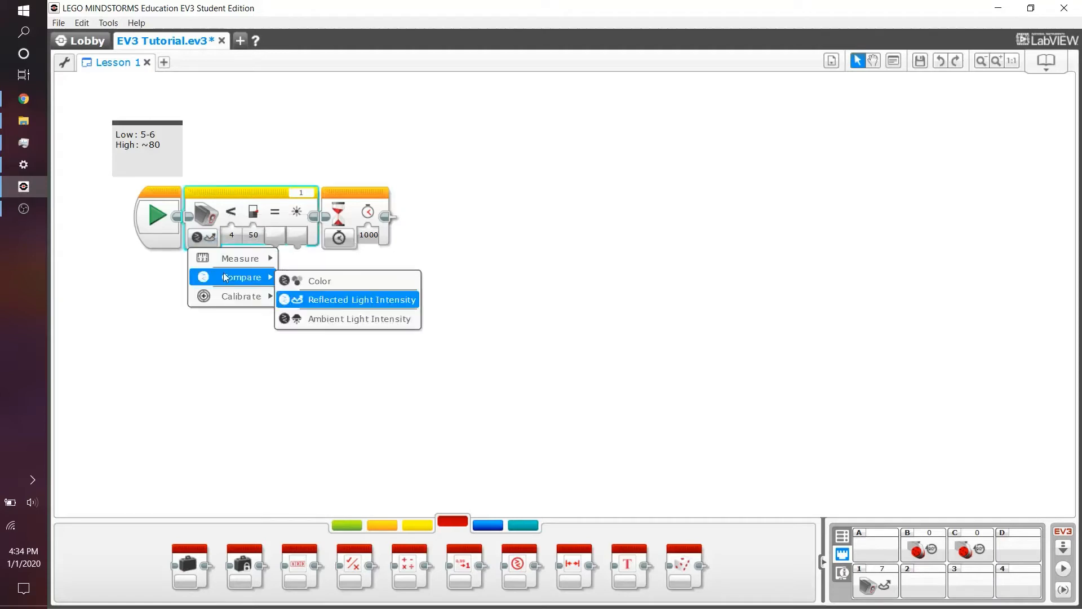
left_click(360, 299)
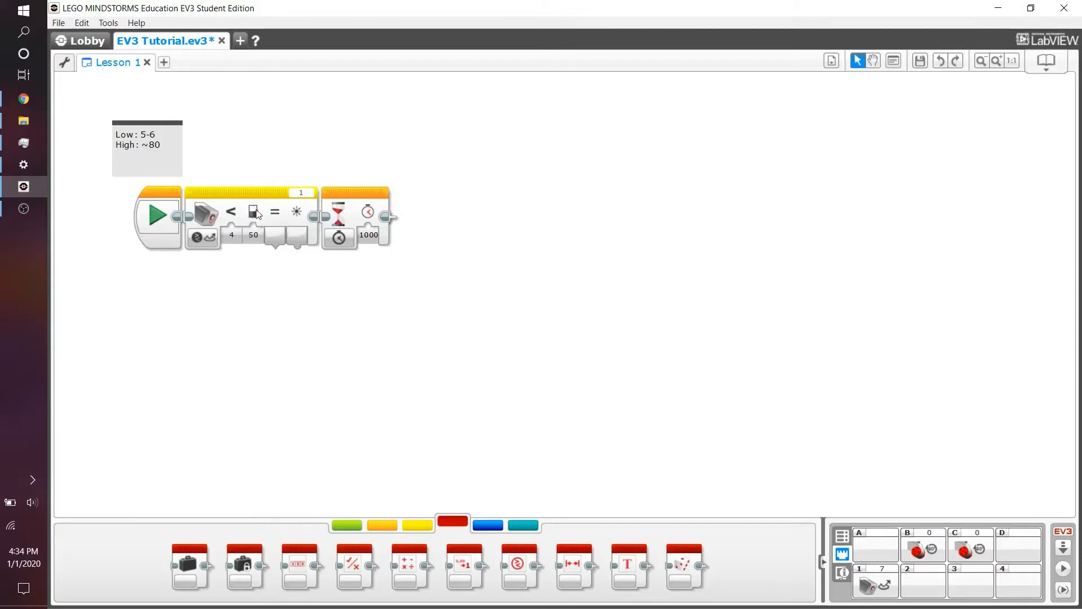
mouse_move(253, 211)
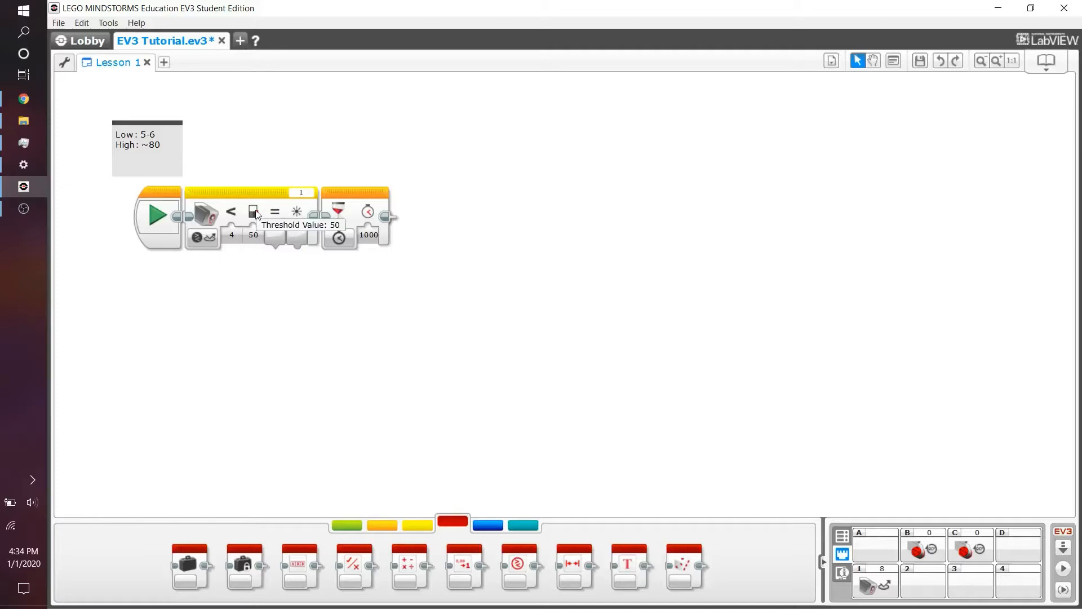
left_click(253, 234)
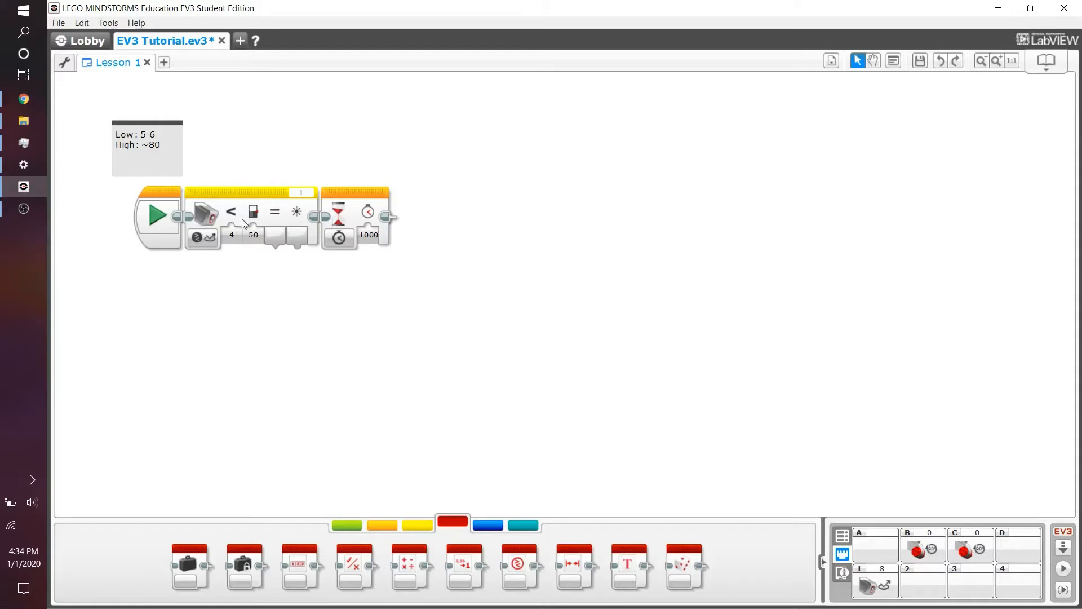
mouse_move(231, 212)
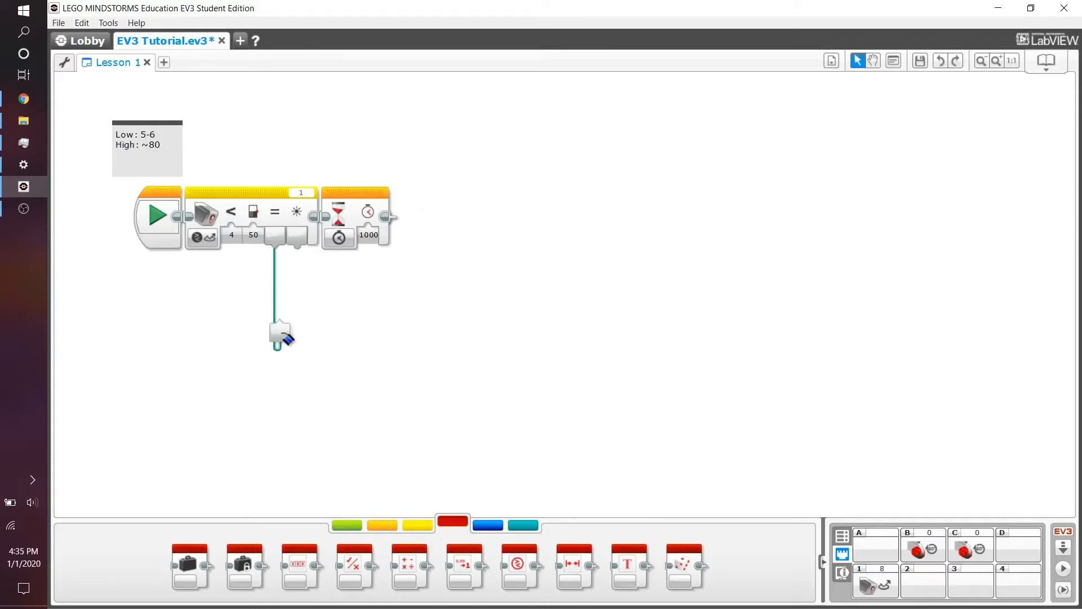
Pull out and discard a wire from the comparison result, then show the Flow Control blocks.
left_click_drag(280, 333, 400, 349)
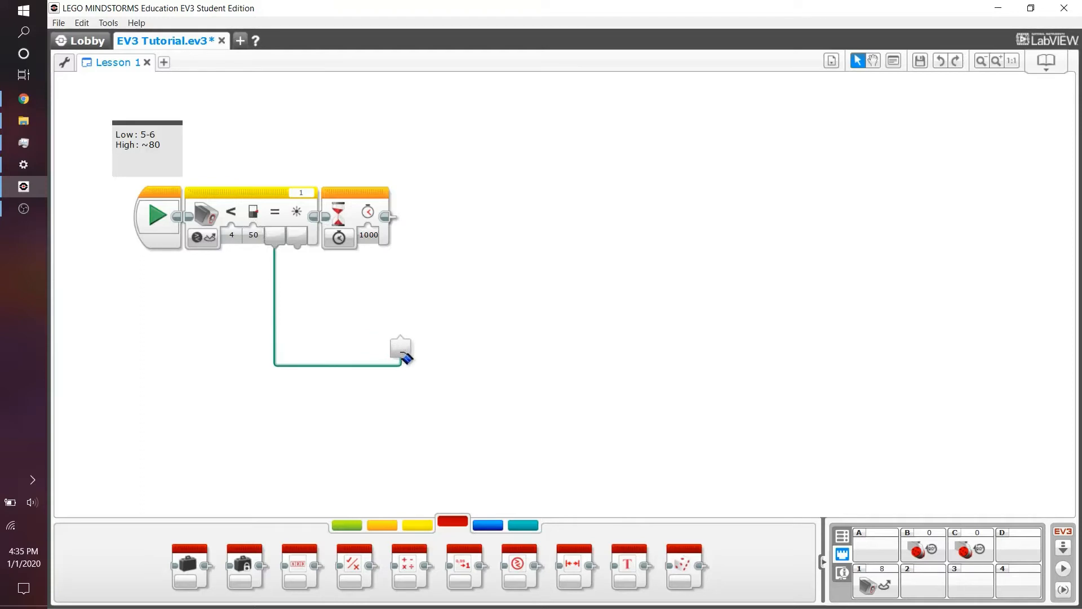
left_click_drag(400, 348, 432, 342)
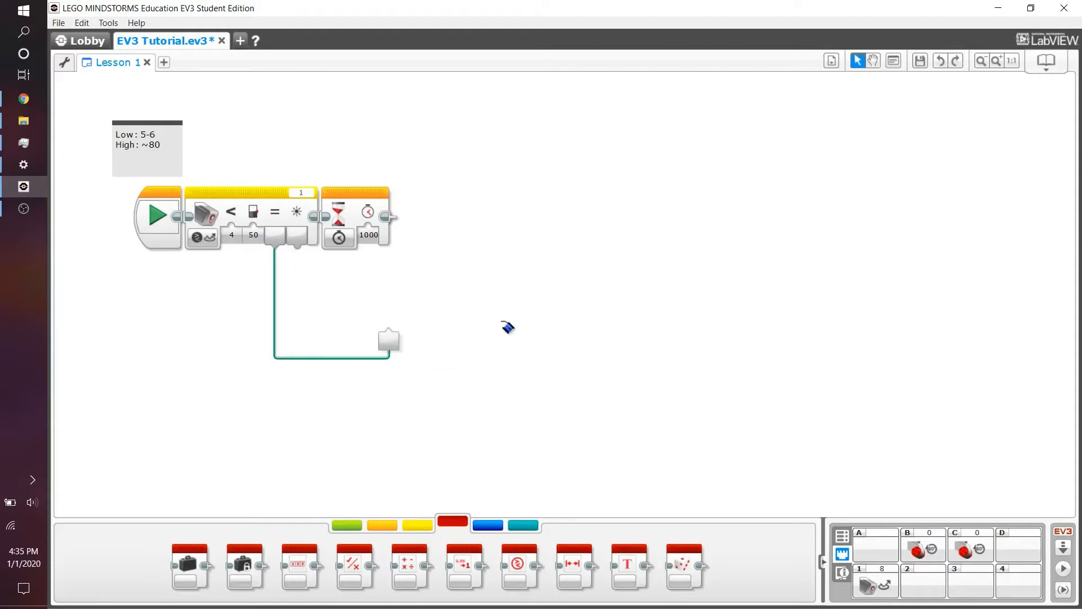
left_click_drag(388, 339, 269, 243)
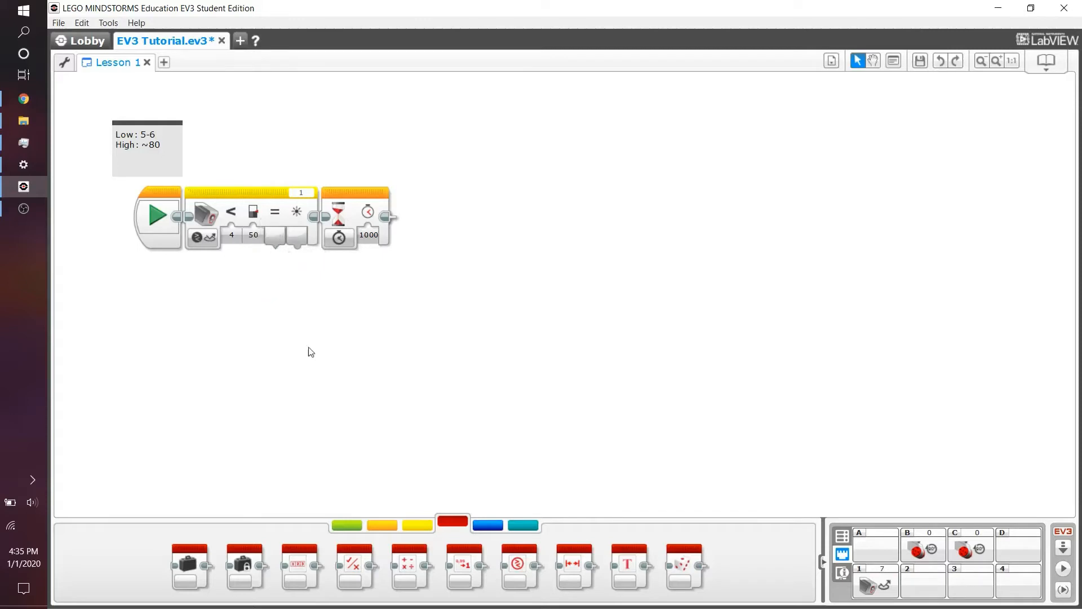
mouse_move(353, 562)
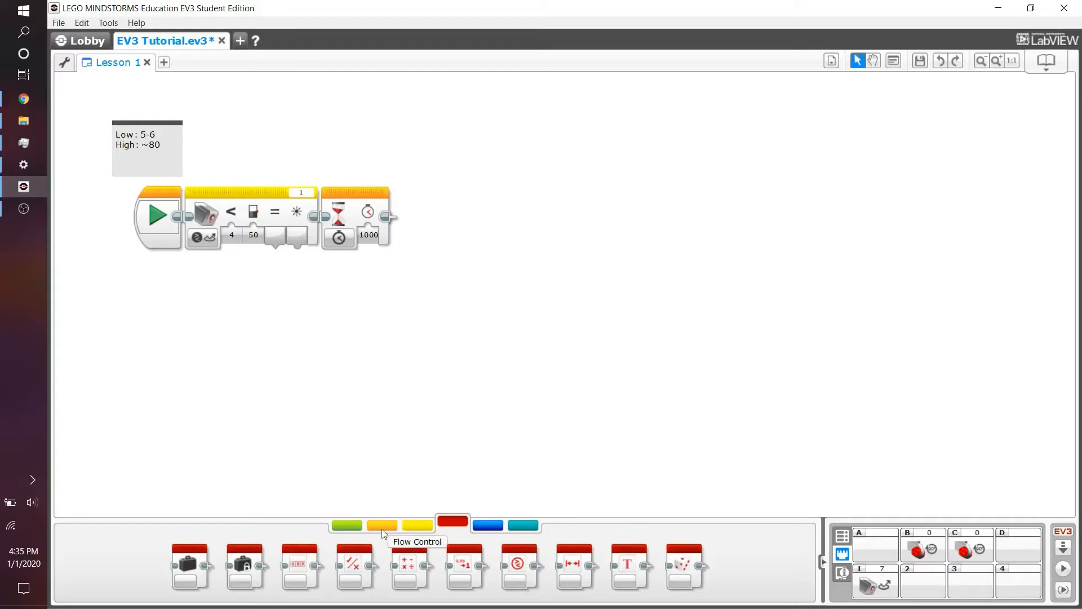
left_click(381, 526)
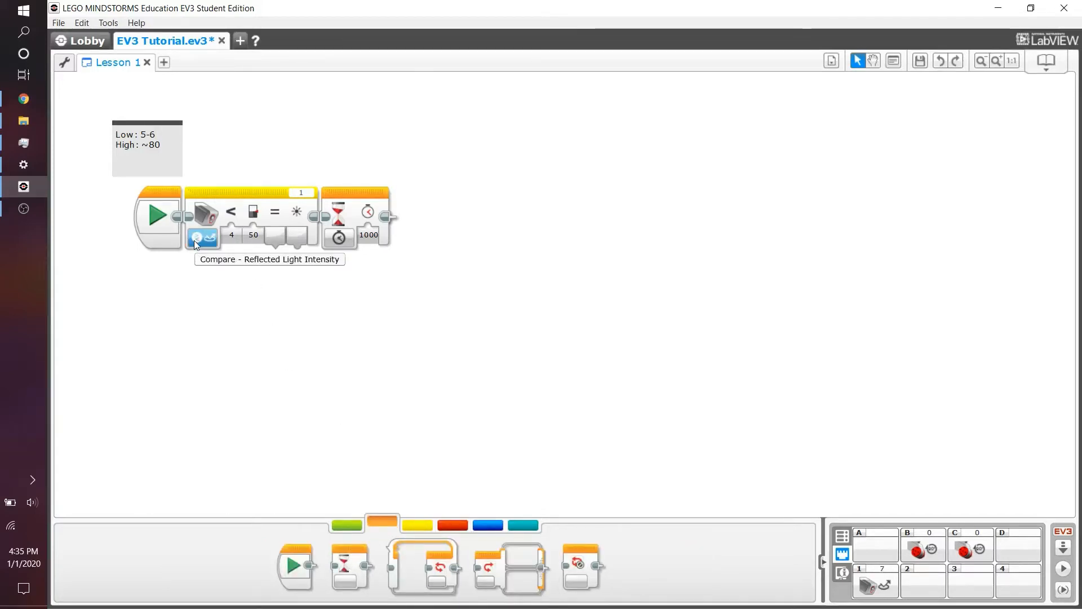
Switch the Color Sensor block to Calibrate Reflected Light Intensity, checking the value 50.
left_click(203, 238)
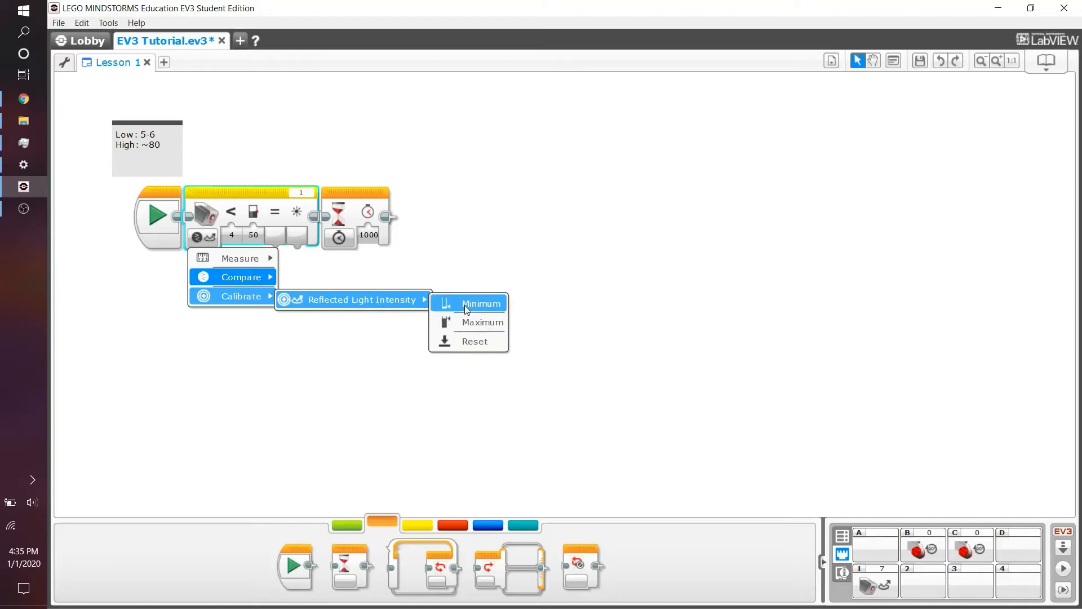
left_click(481, 304)
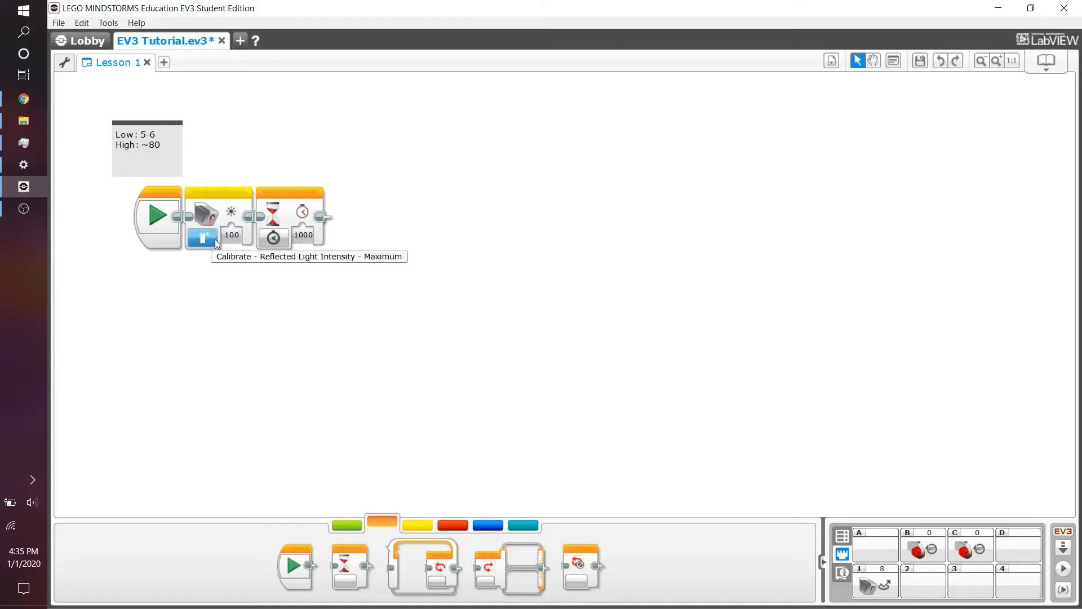
left_click(231, 235)
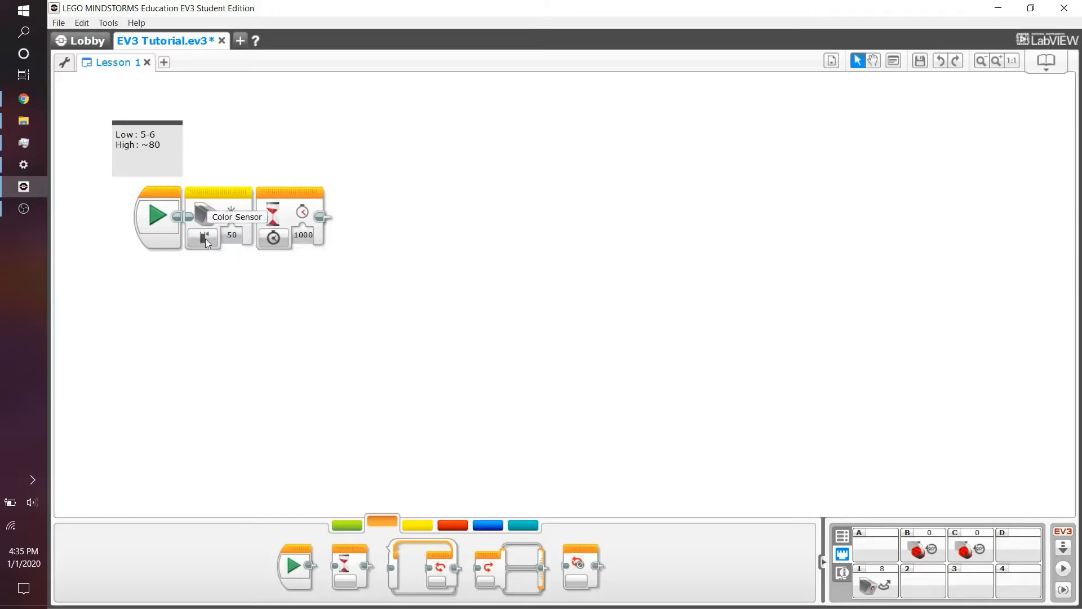
left_click(232, 234)
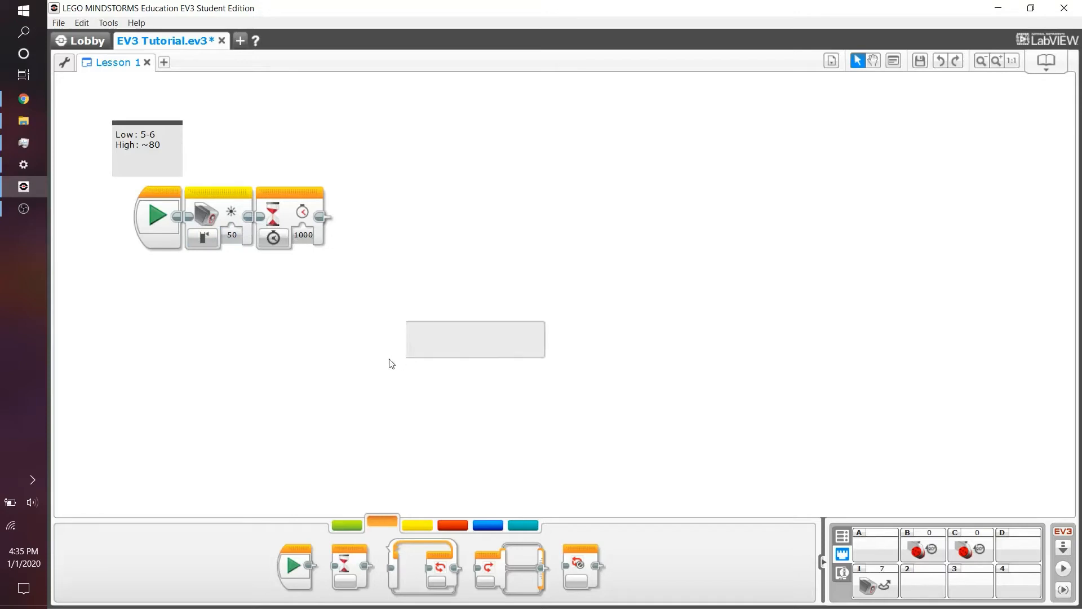
left_click(232, 235)
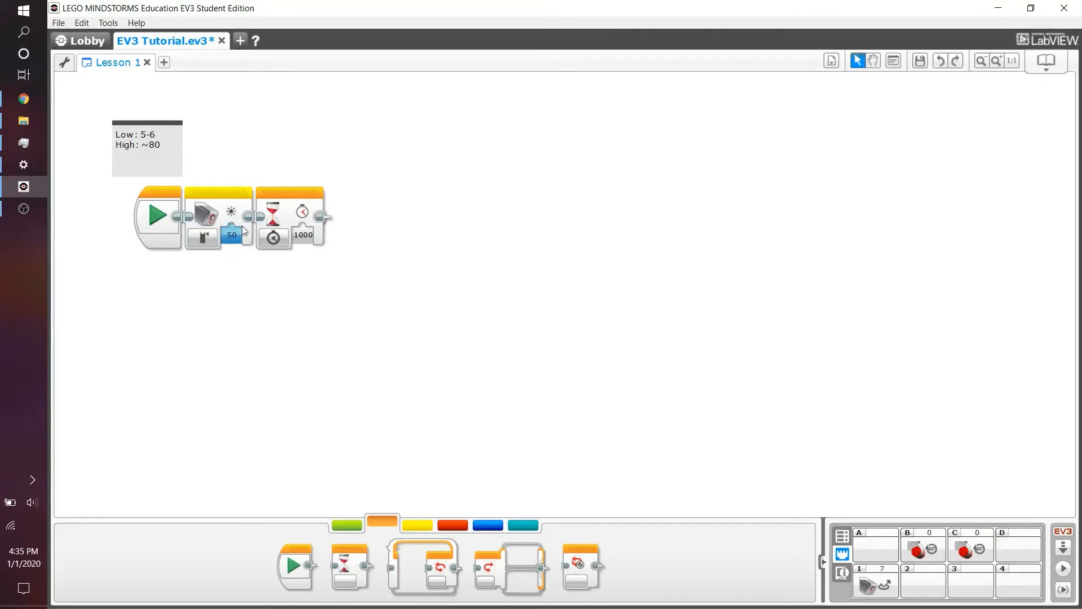
left_click(218, 215)
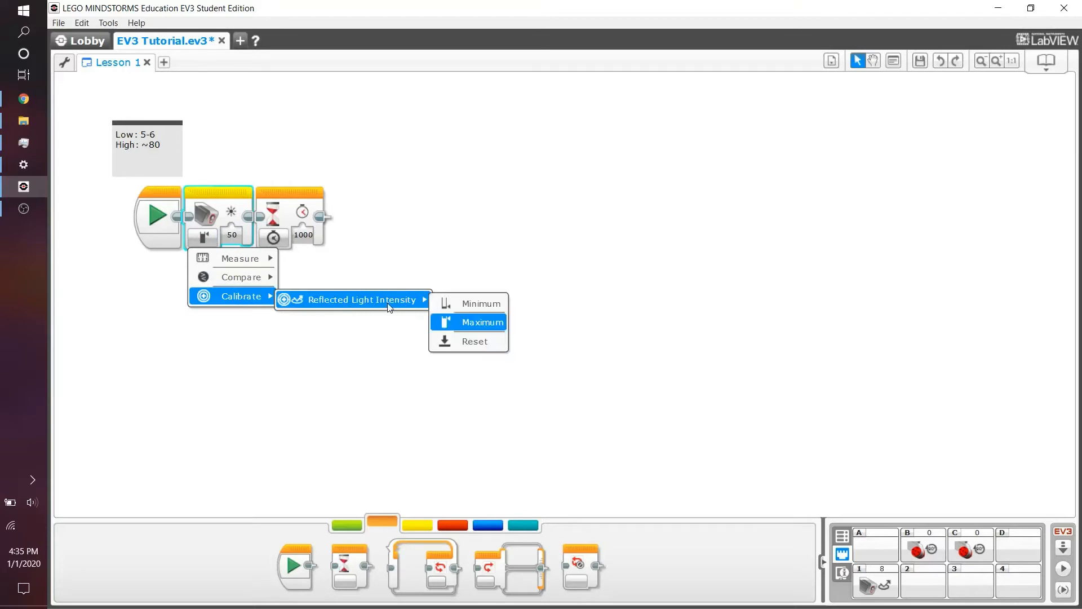
Set the sensor block to Calibrate Reset and re-seat it between Start and the 1000 wait.
left_click(481, 322)
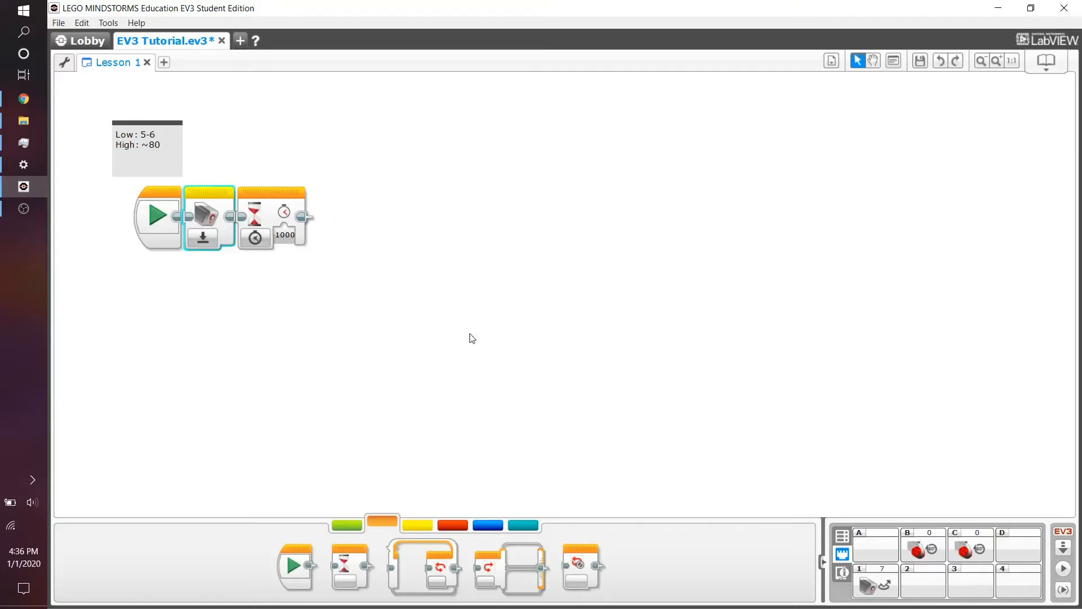
left_click_drag(204, 218, 369, 307)
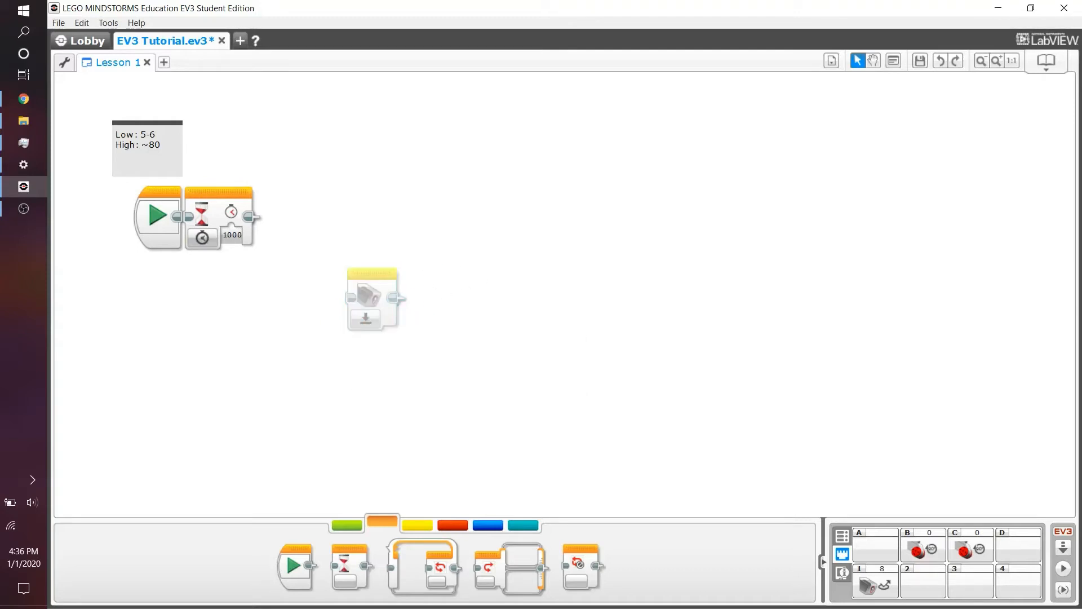
left_click_drag(373, 300, 210, 217)
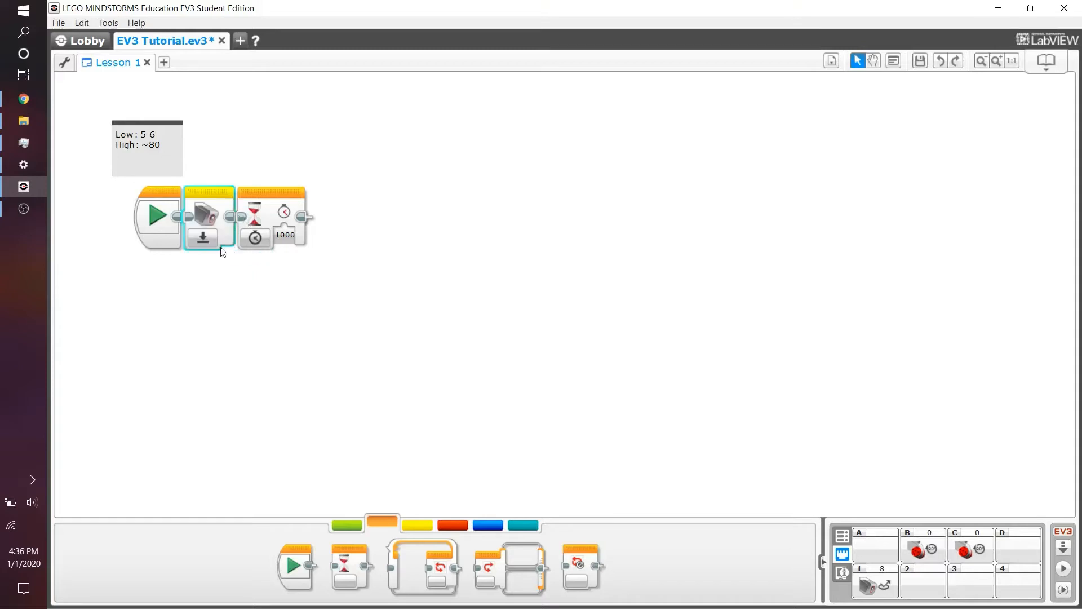
left_click(219, 311)
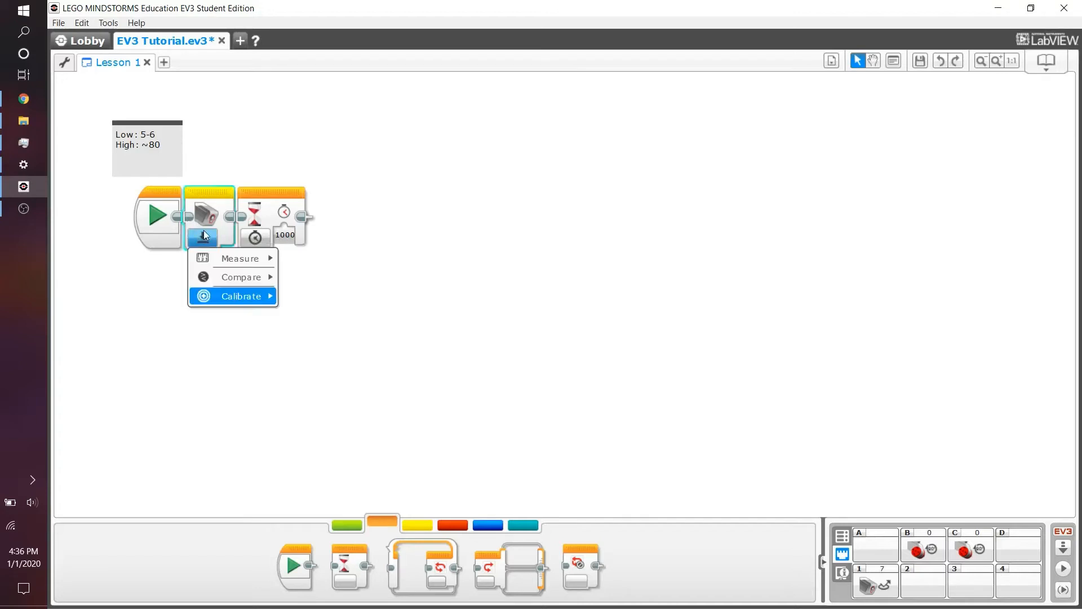
mouse_move(240, 258)
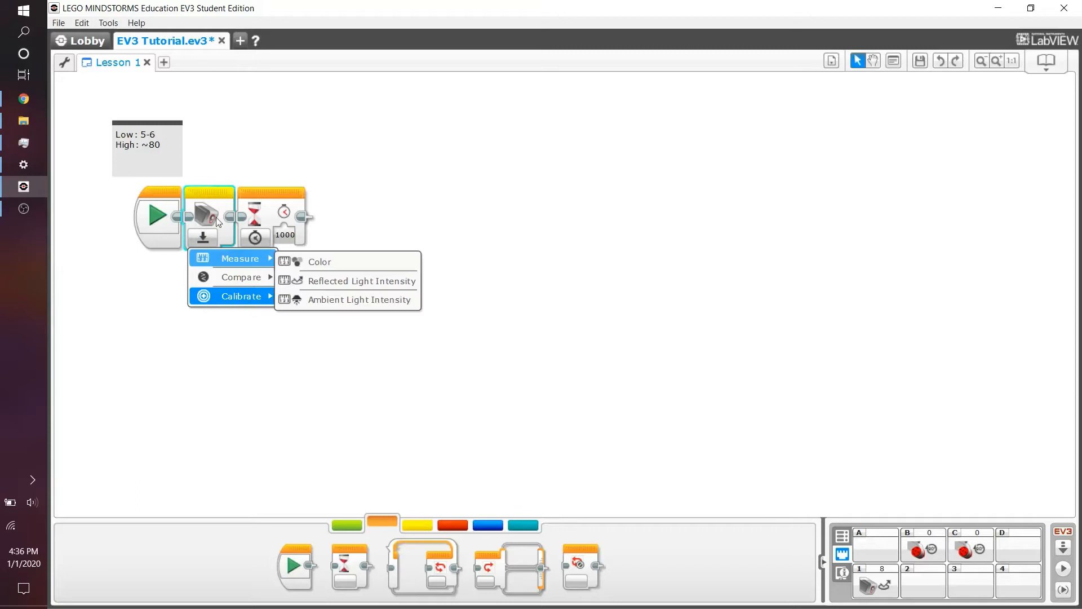
mouse_move(240, 277)
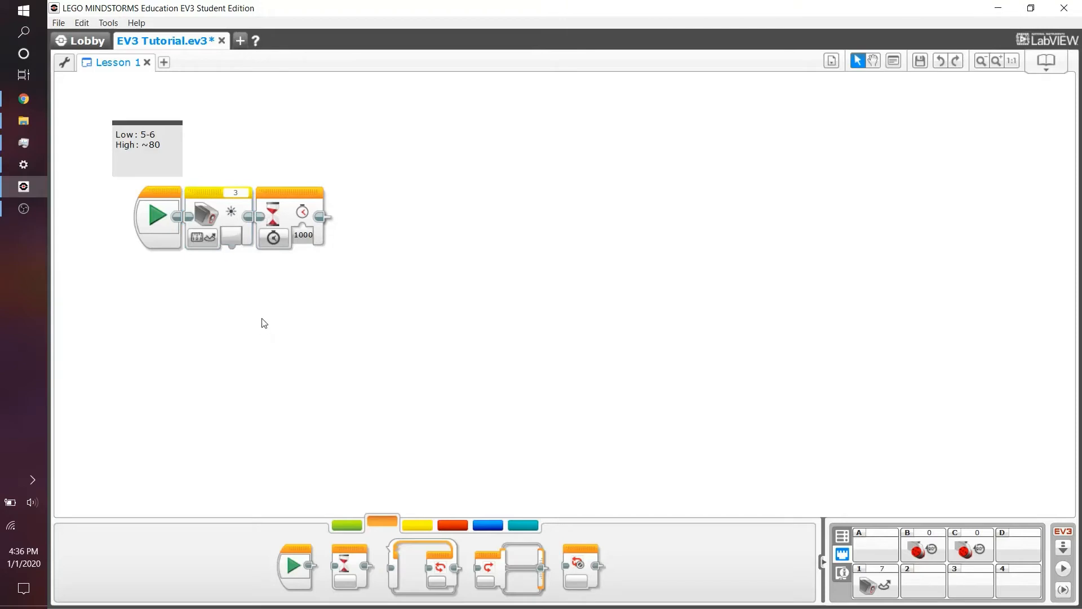
mouse_move(231, 210)
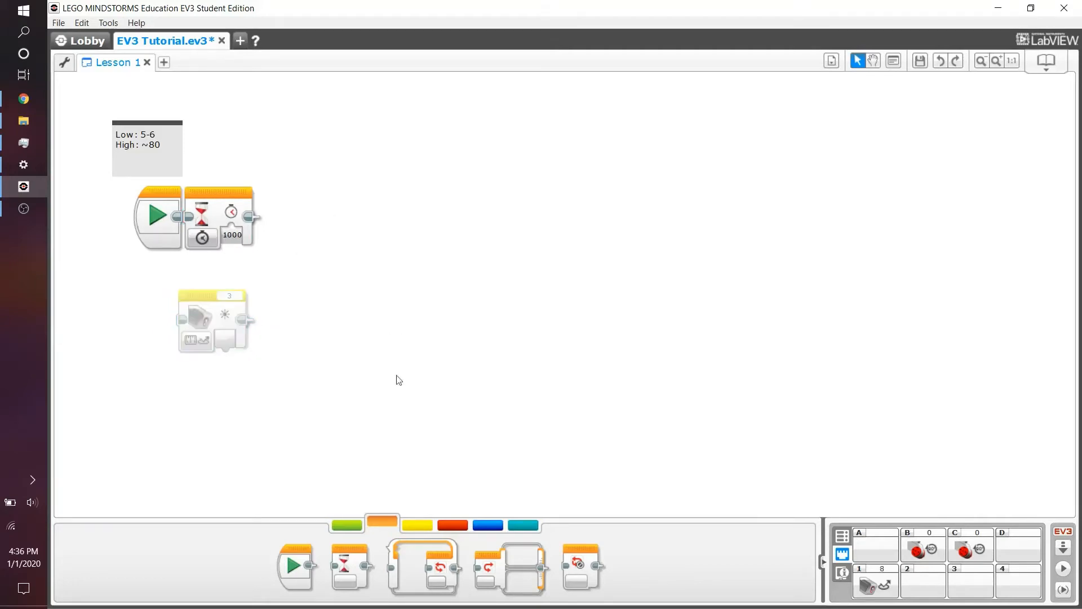
mouse_move(203, 321)
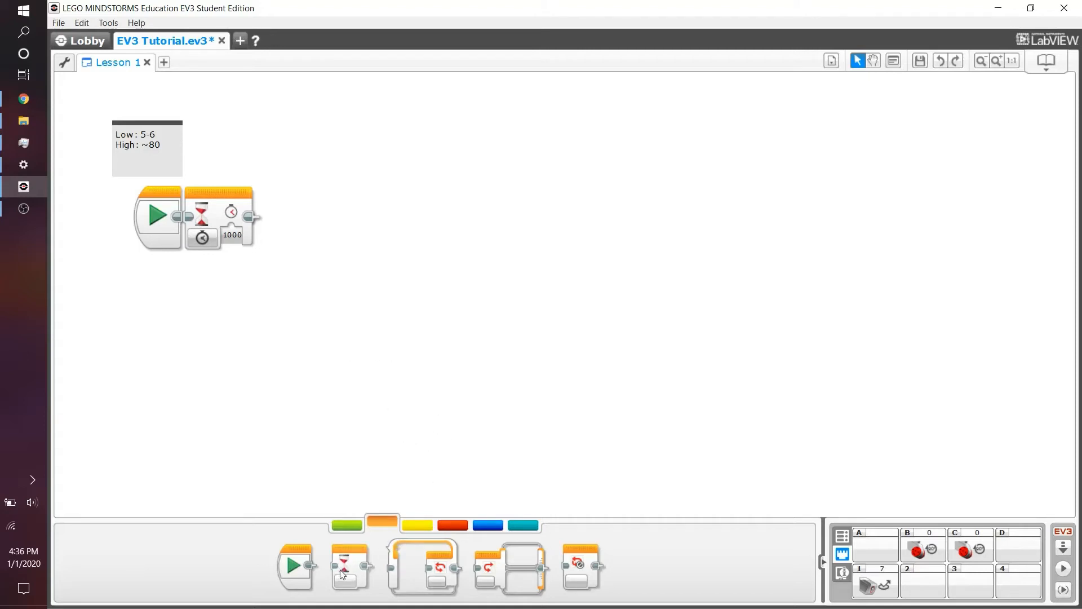
Add a Wait block after Start that waits for reflected light intensity below 50.
left_click_drag(350, 566, 290, 218)
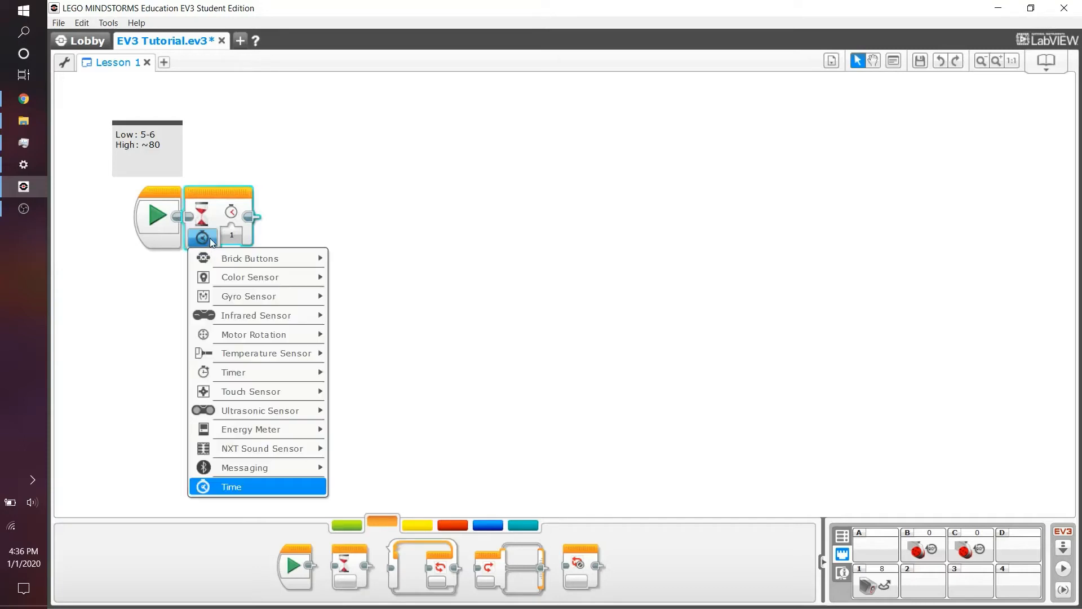
mouse_move(249, 295)
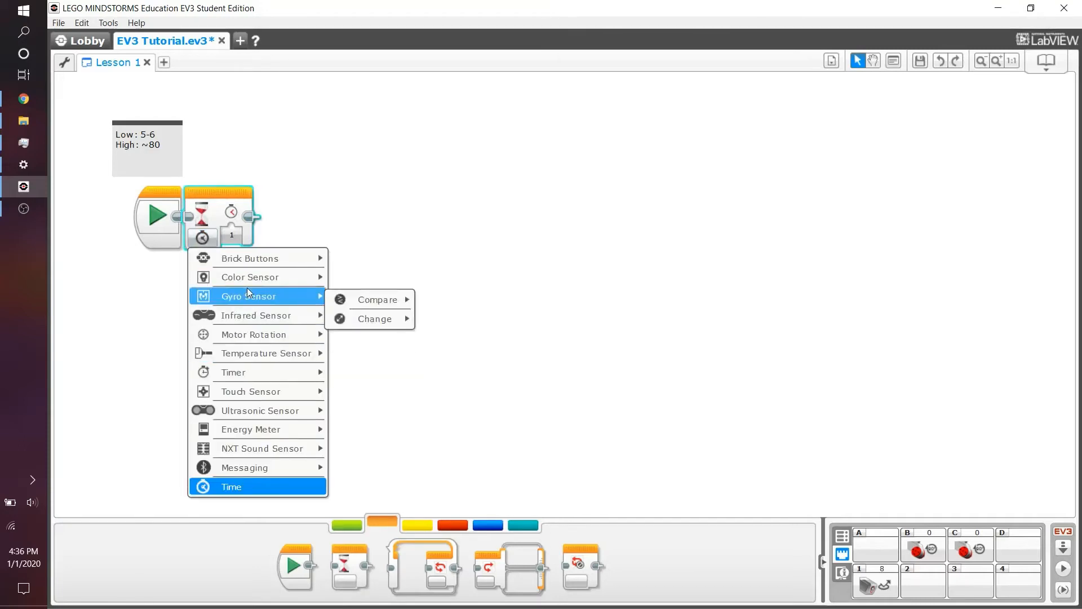
mouse_move(250, 277)
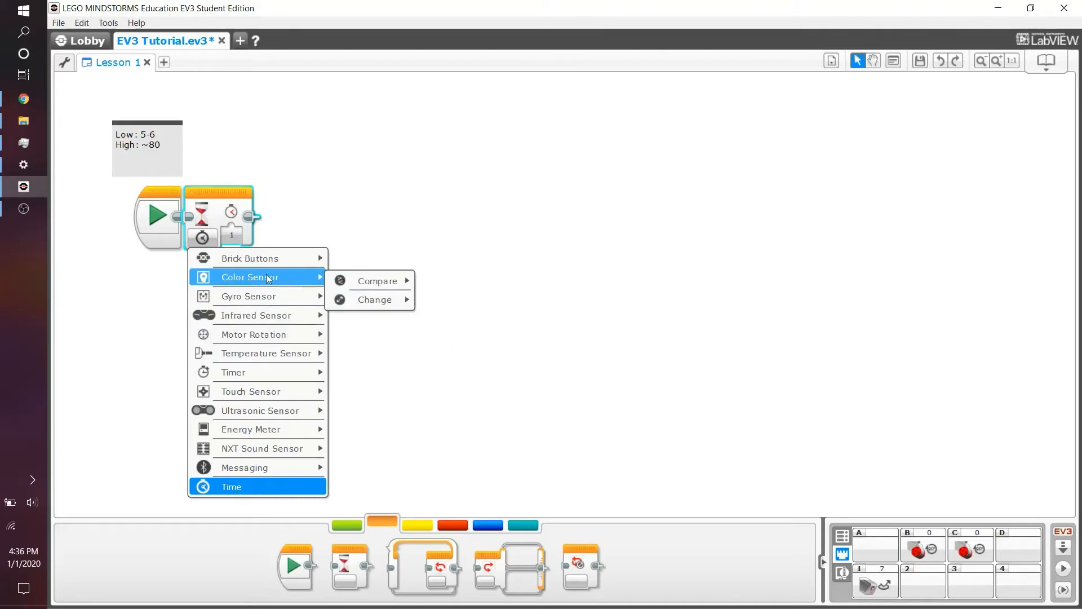
mouse_move(377, 280)
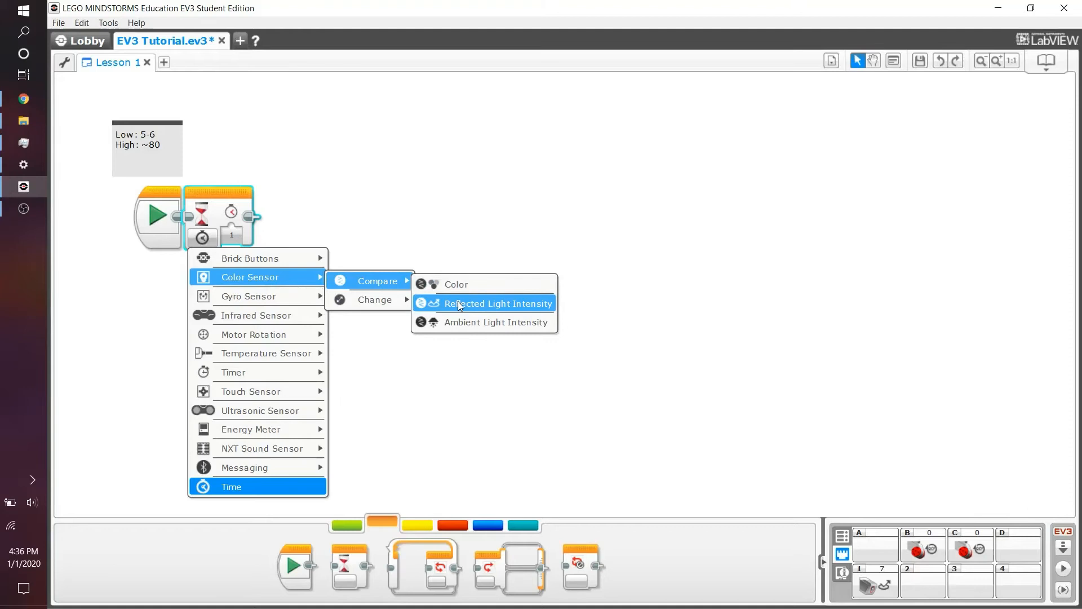
left_click(497, 303)
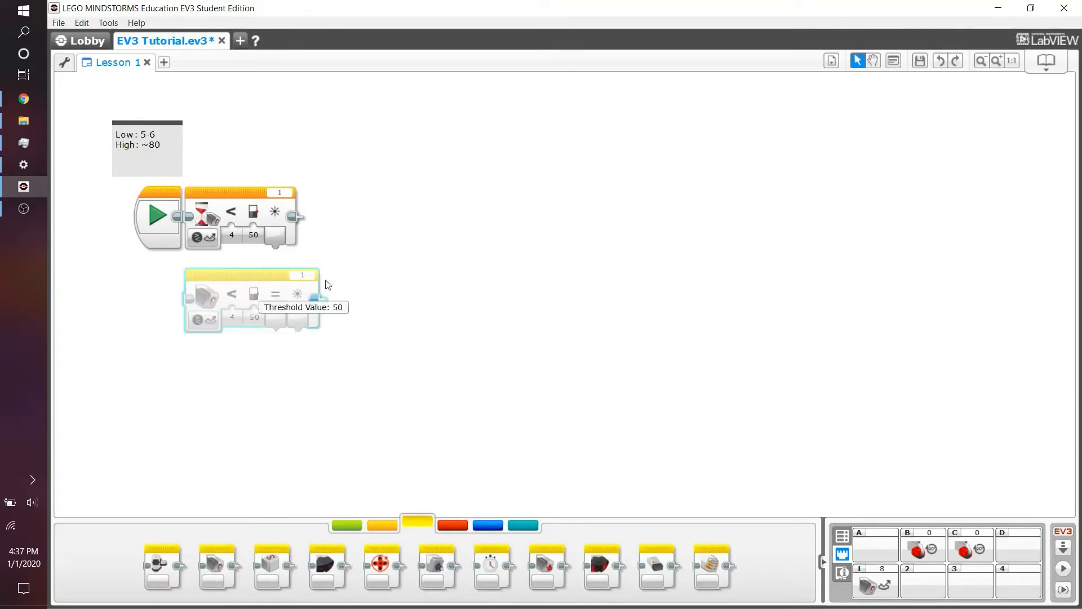
Discard the stray Color Sensor block and keep Less Than as the light wait's compare type.
left_click_drag(252, 300, 369, 218)
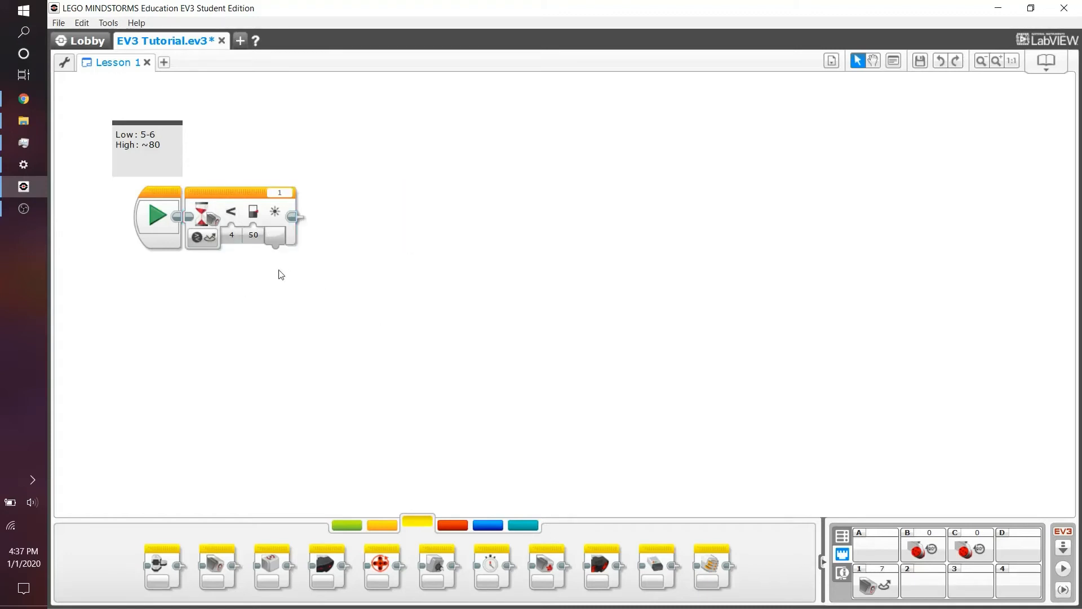
mouse_move(261, 213)
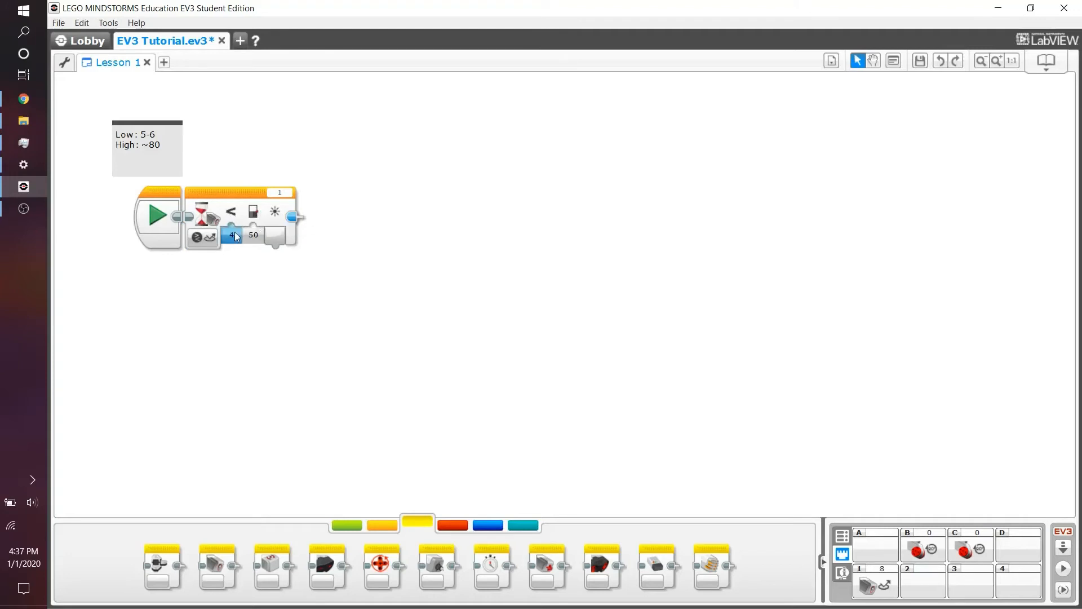
left_click(233, 235)
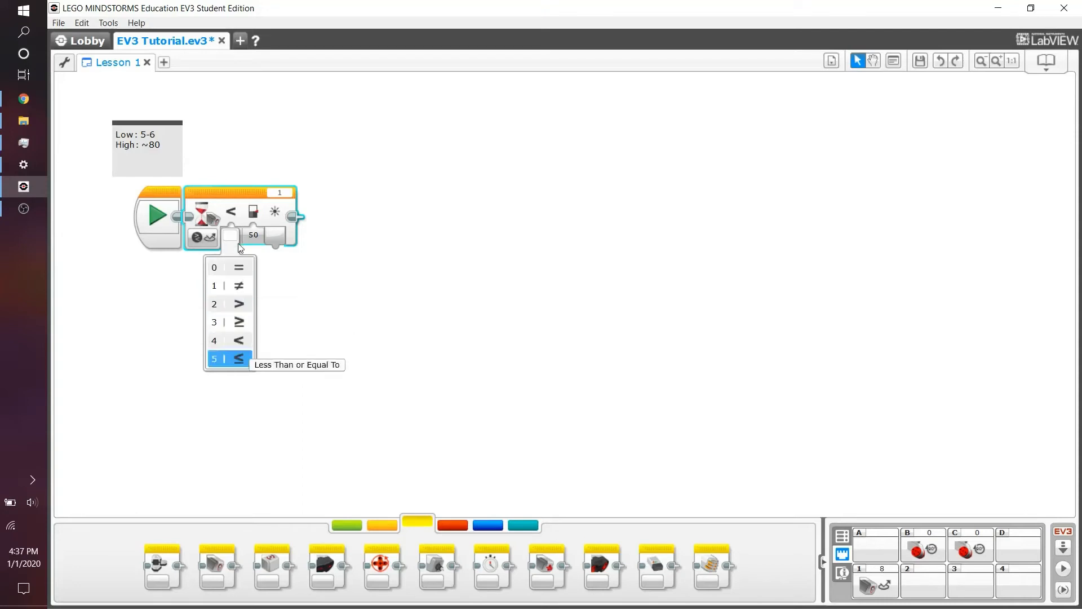
left_click(214, 341)
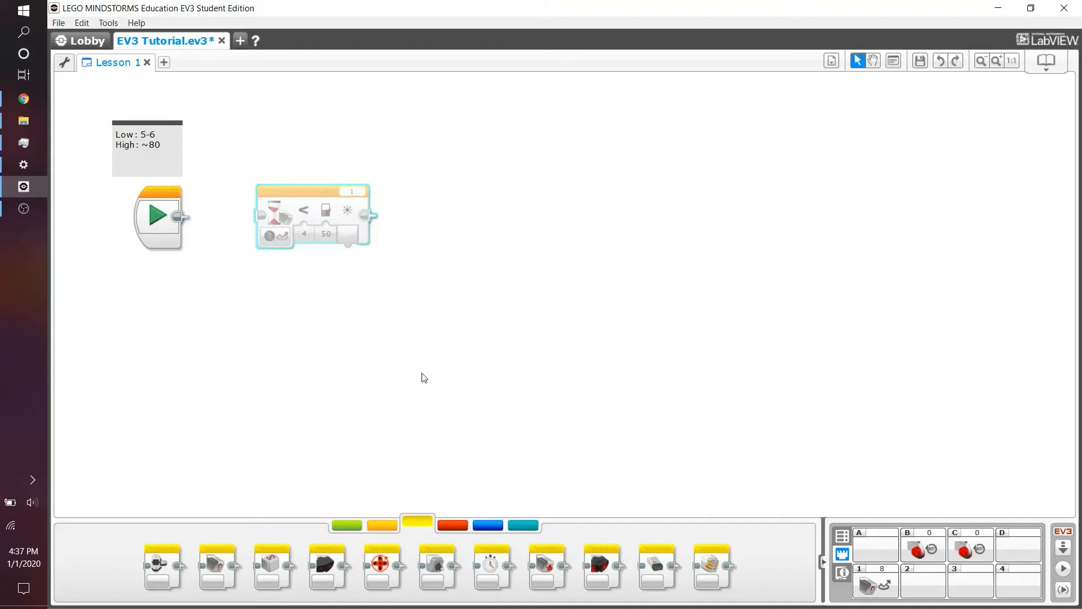
Add Move Tank blocks switching motors B and C on, then off, and lift out the light wait.
left_click(347, 526)
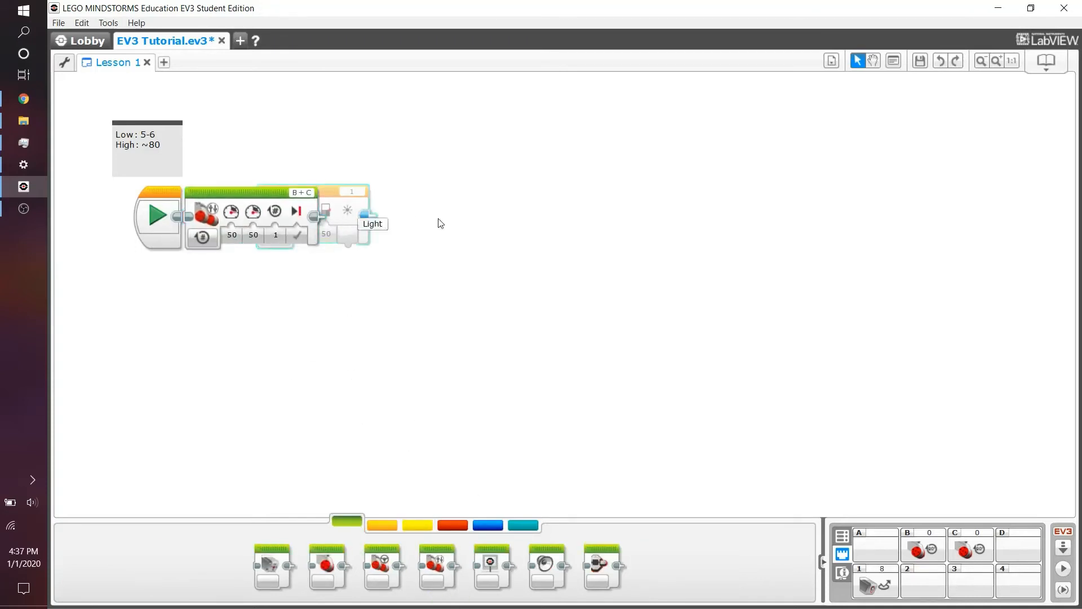
left_click(203, 236)
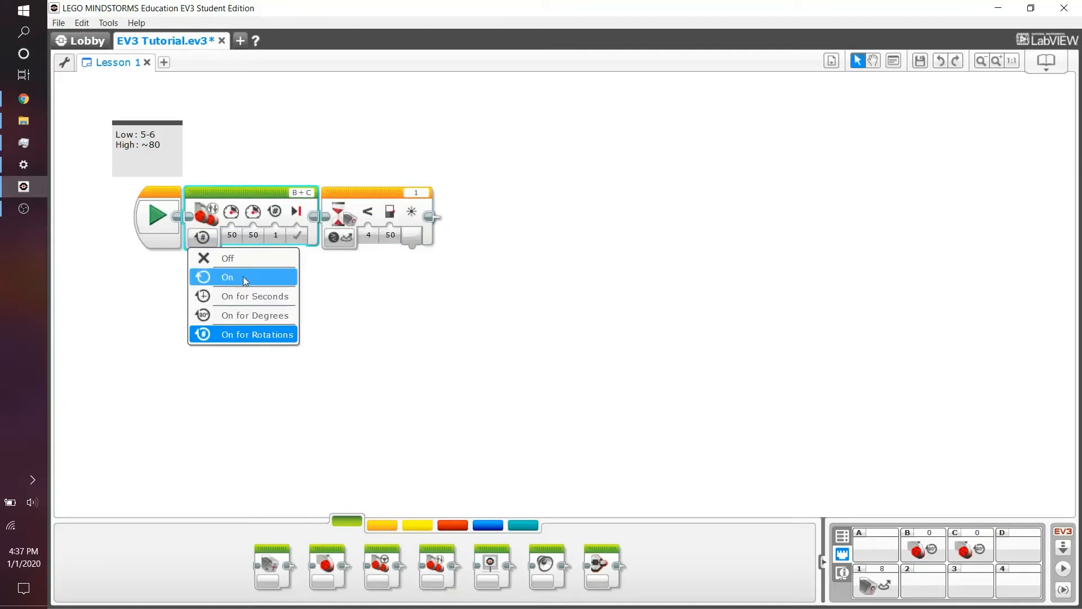
left_click(227, 277)
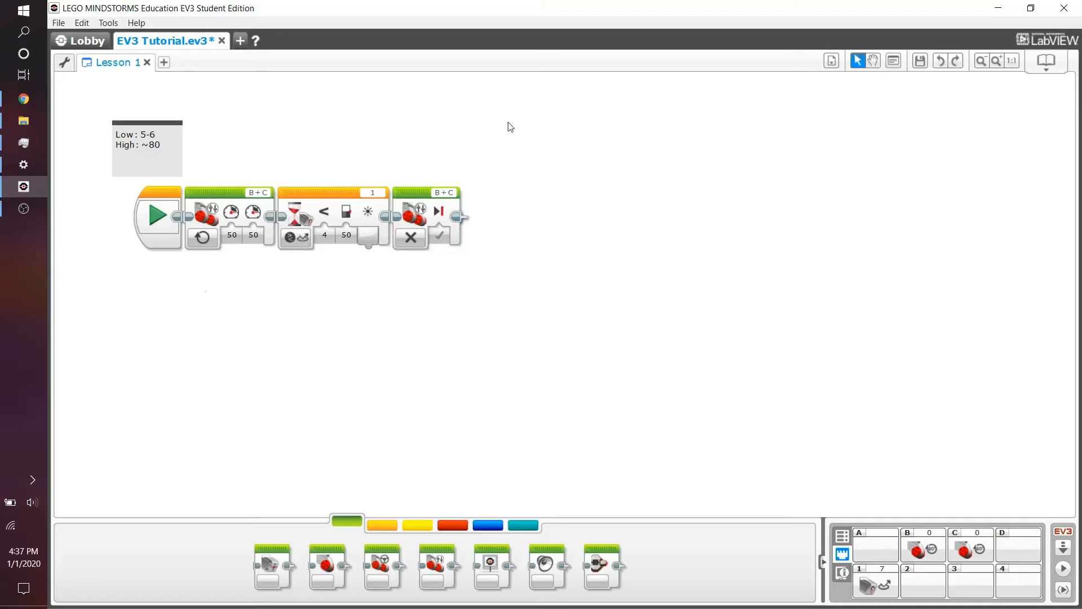
left_click(231, 235)
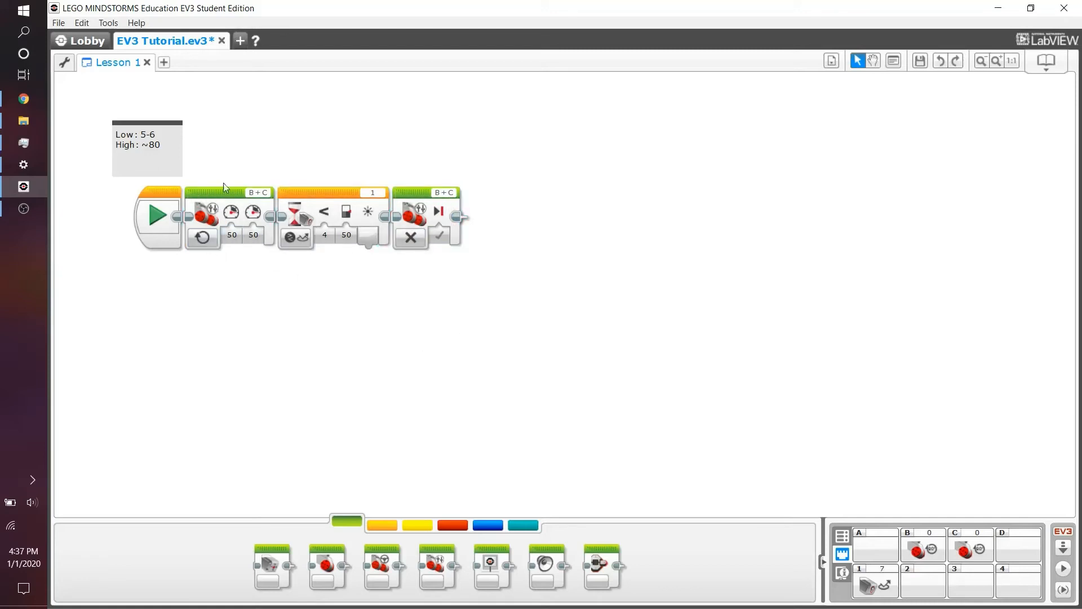
mouse_move(411, 237)
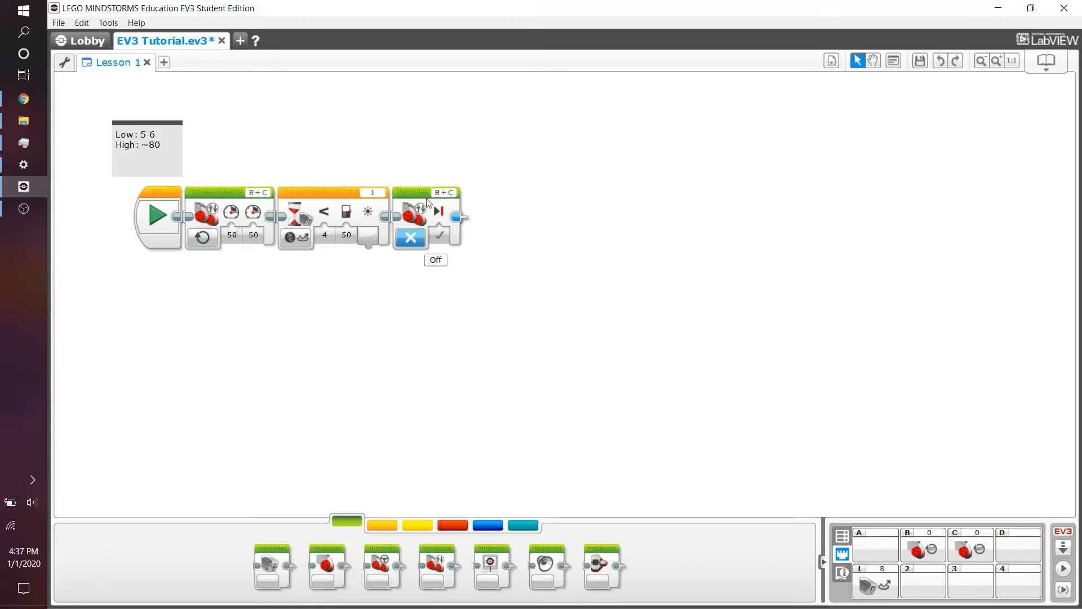
left_click_drag(325, 215, 325, 355)
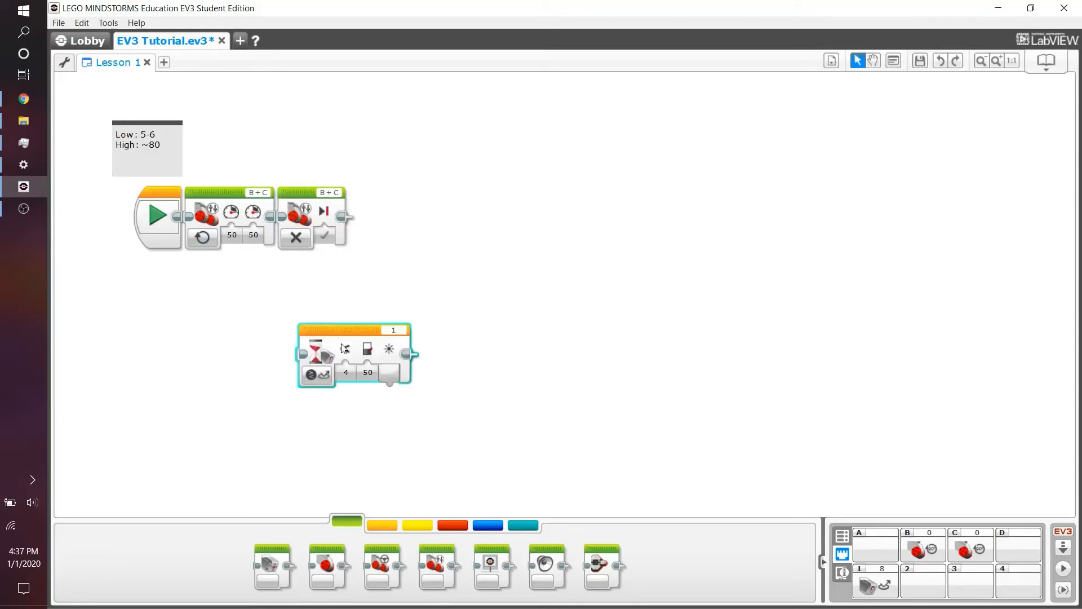
mouse_move(345, 351)
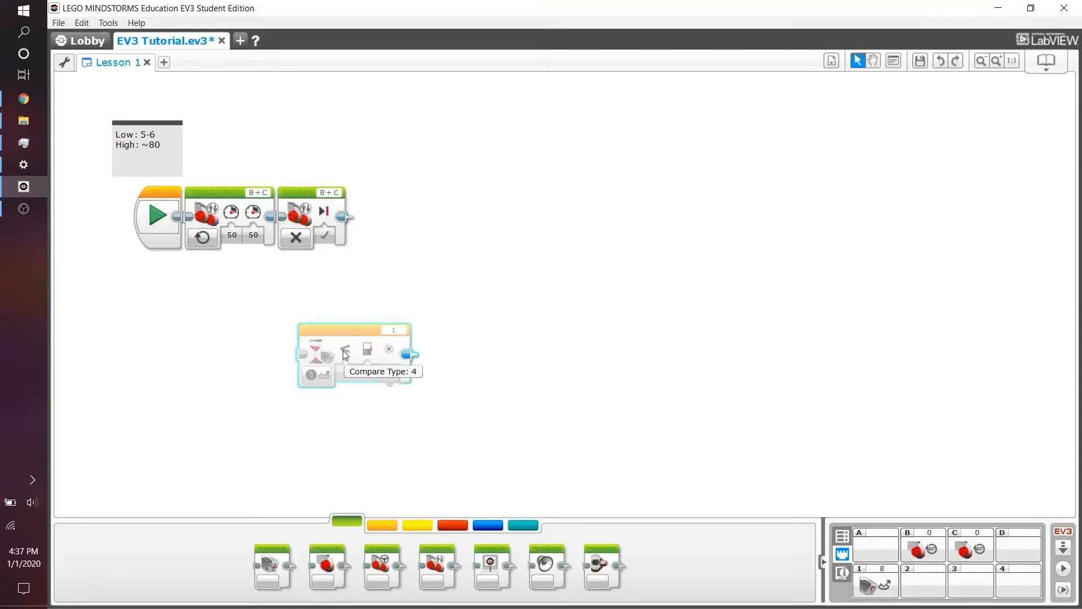
Place the light wait between the two motor blocks with its threshold set to 15.
left_click_drag(352, 351, 325, 217)
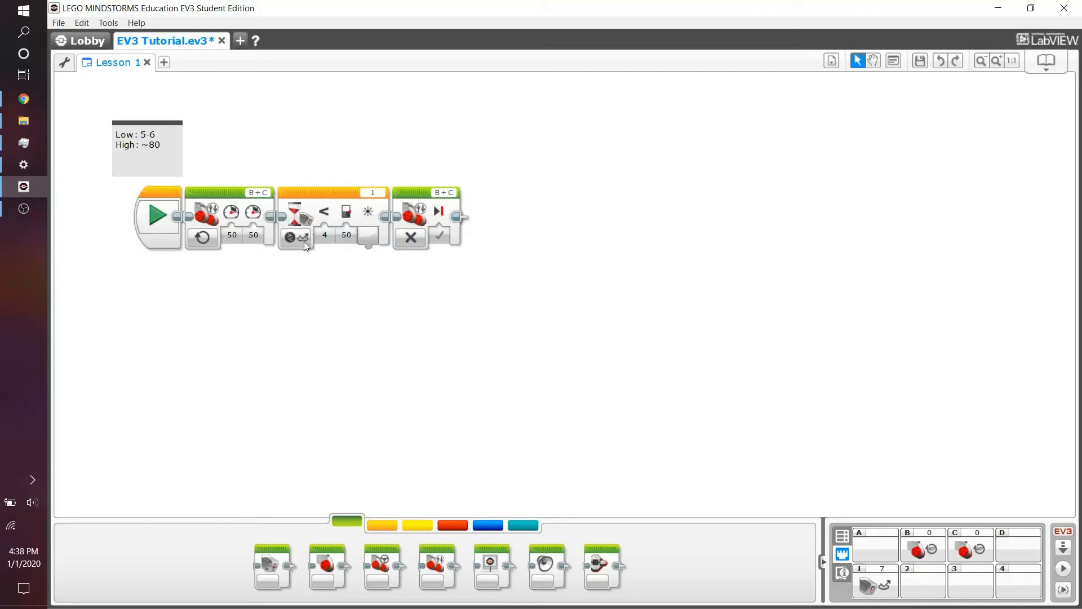
mouse_move(347, 212)
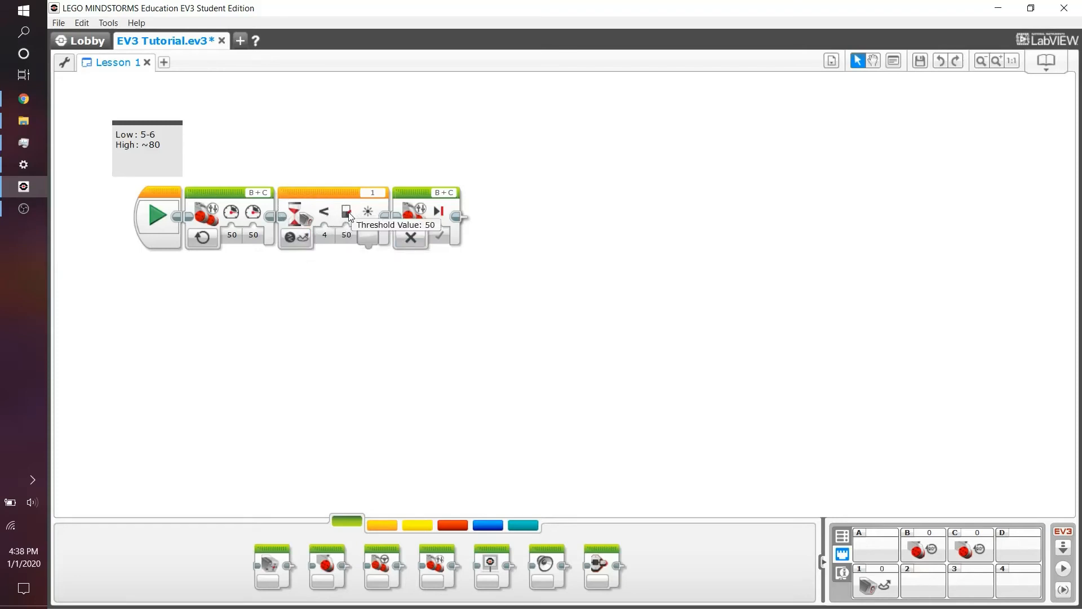
left_click(147, 145)
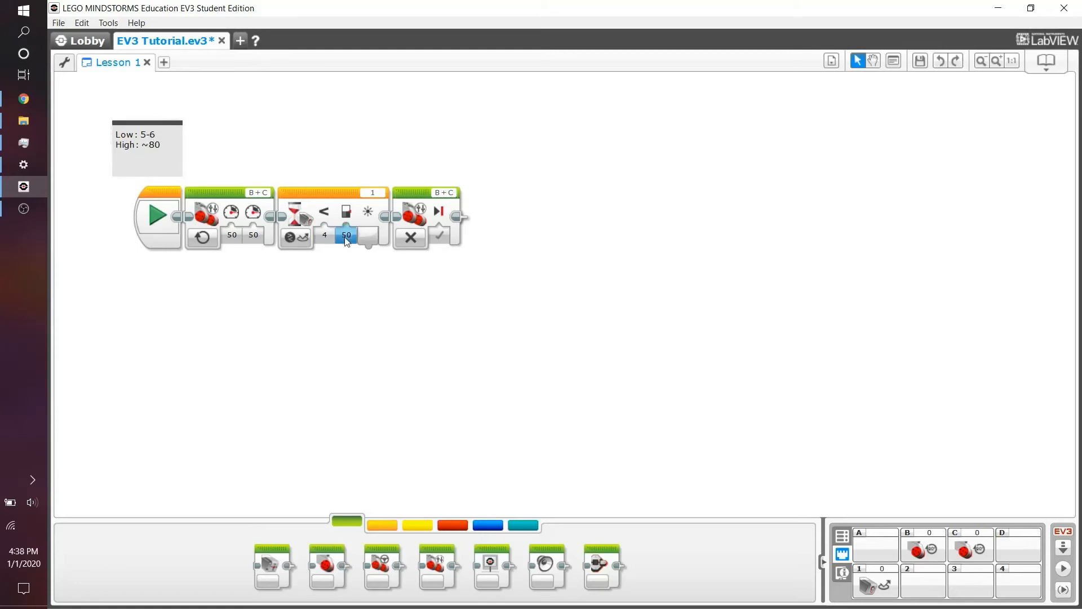
left_click(346, 235)
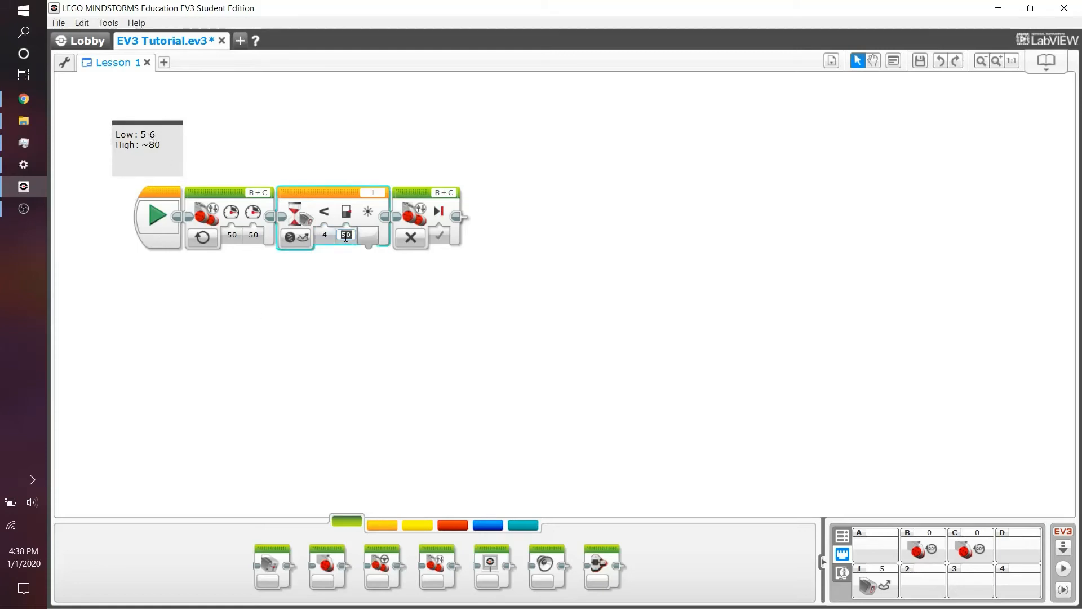
type("15")
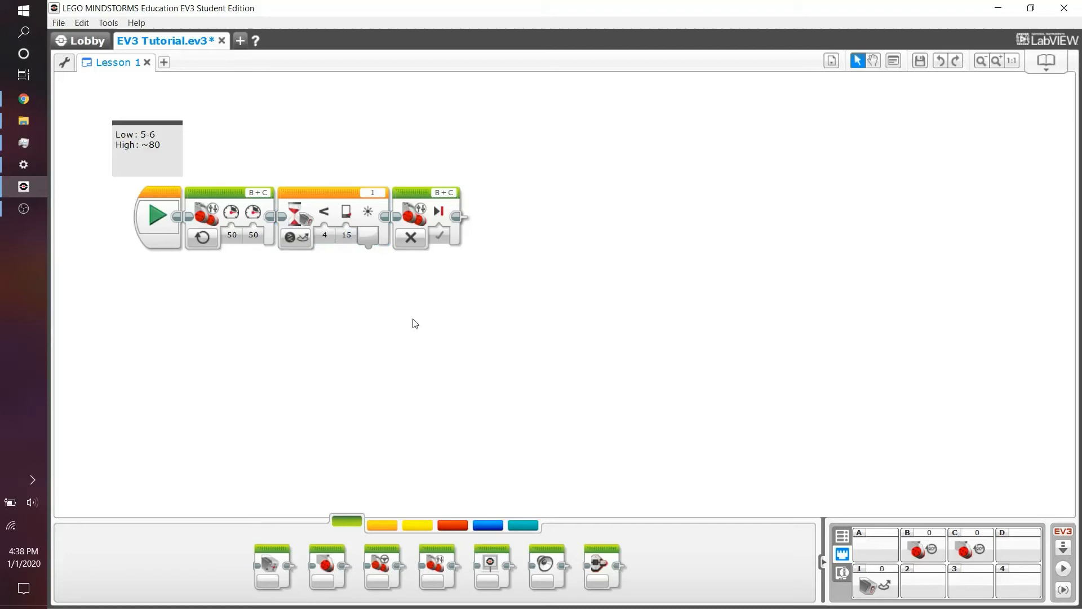
mouse_move(411, 322)
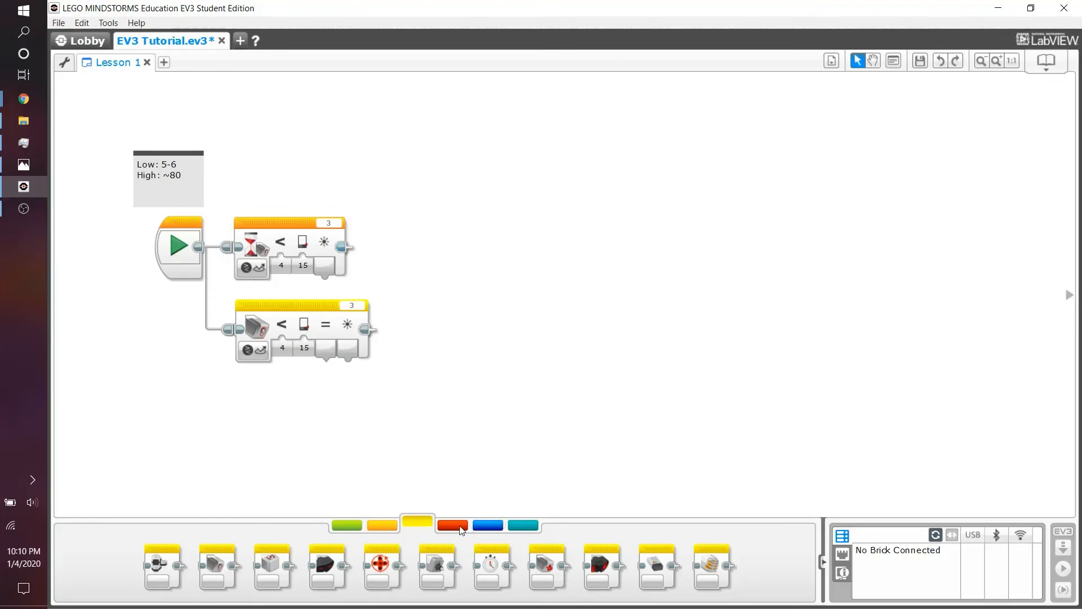
Browse the Data Operations blocks, then show the Flow Control blocks including Switch.
left_click(452, 525)
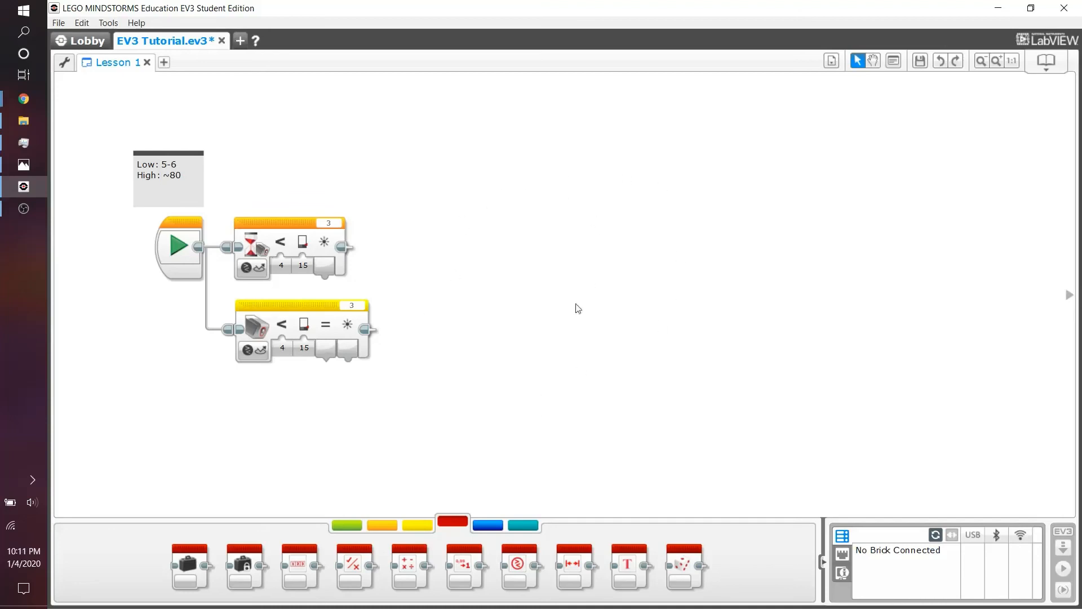
left_click(381, 525)
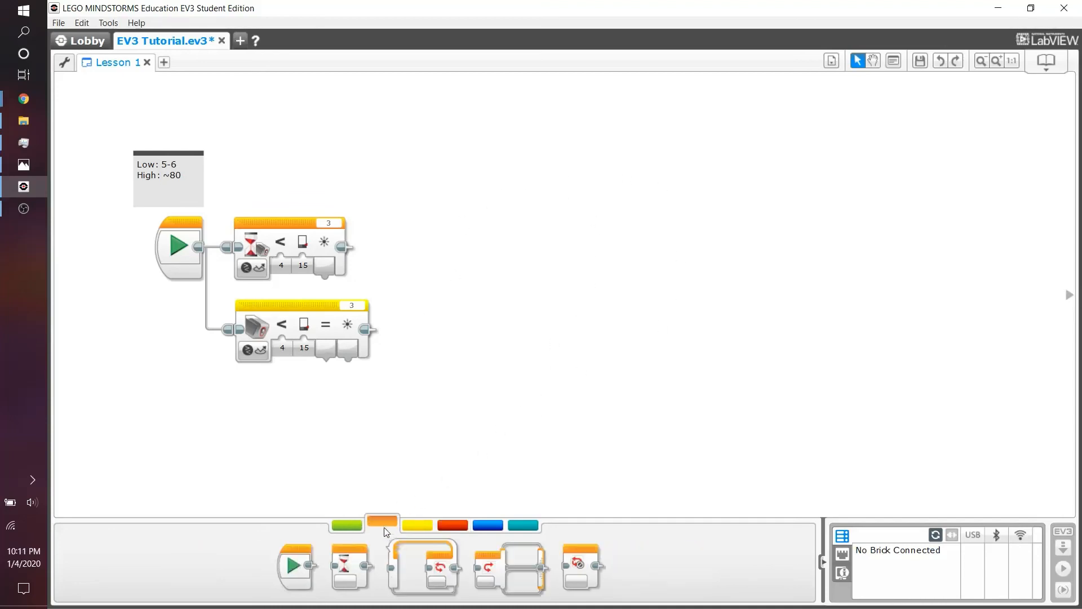
mouse_move(526, 574)
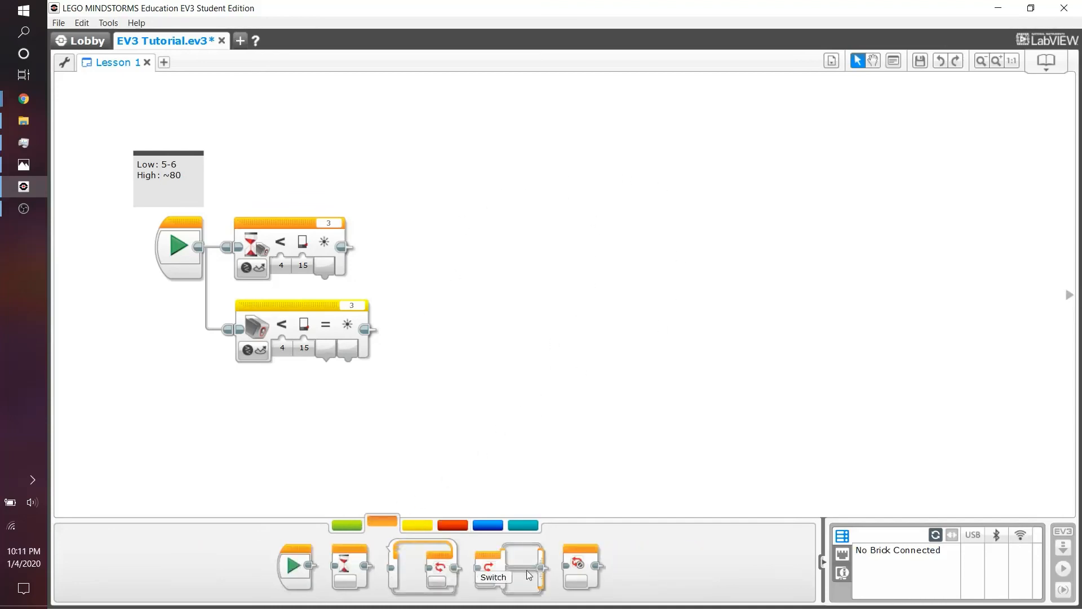
mouse_move(492, 382)
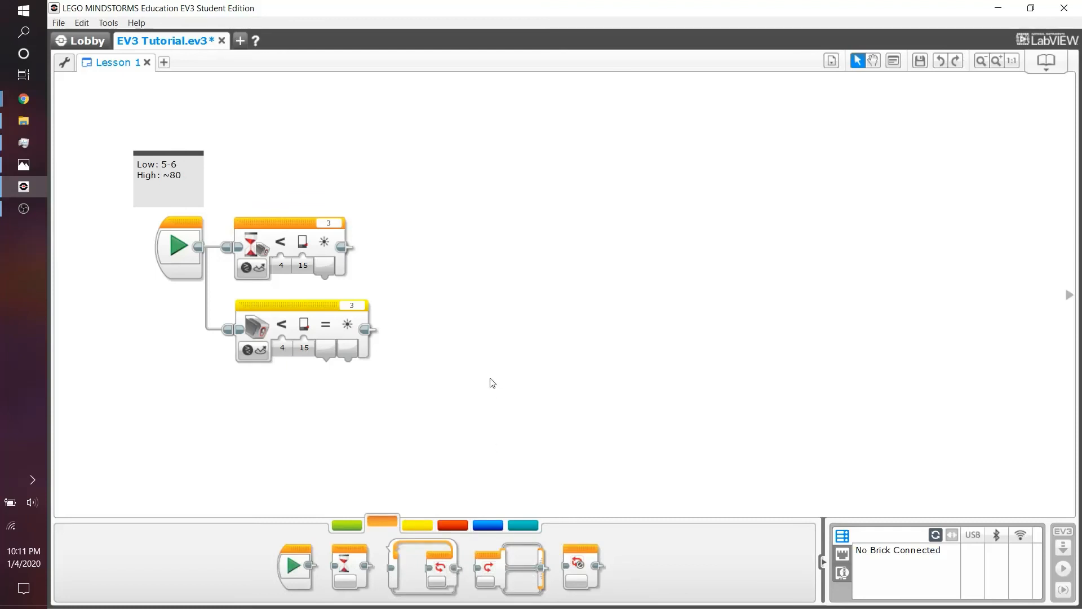